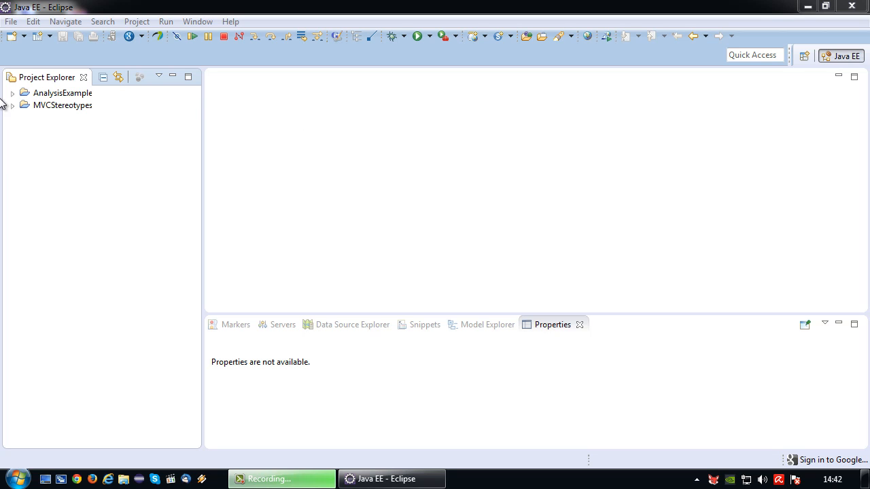
- Open MovieStorage.di from the AnalysisExample project to show the MovieUseCase diagram
click(15, 93)
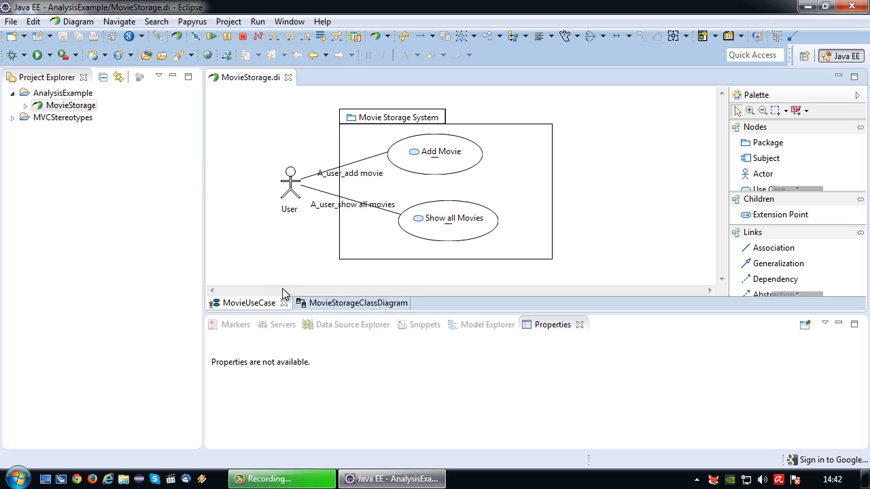
mouse_move(558, 121)
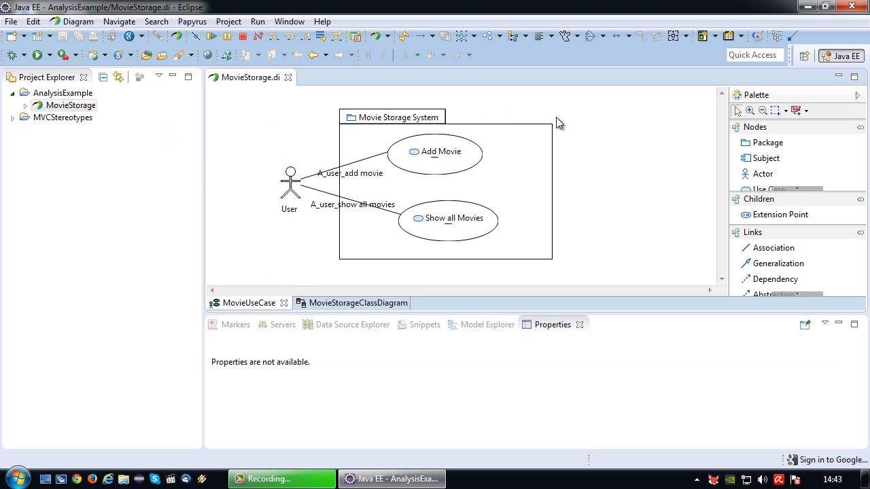
mouse_move(300, 231)
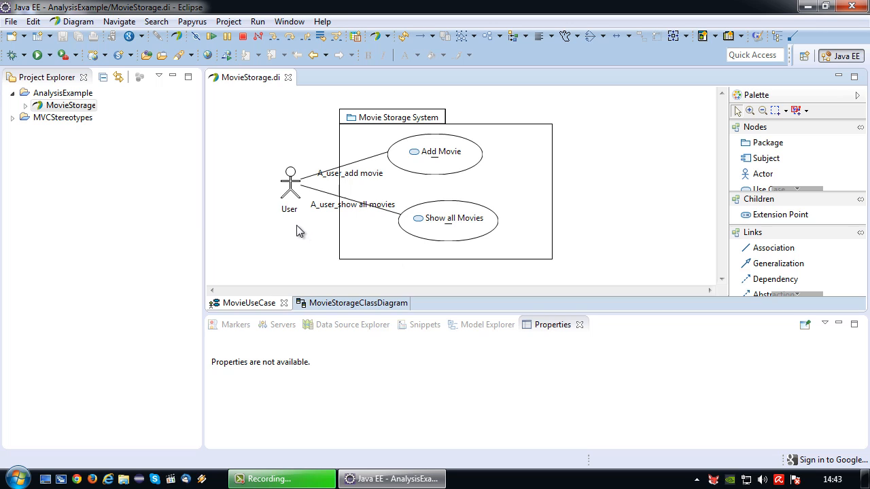
mouse_move(409, 127)
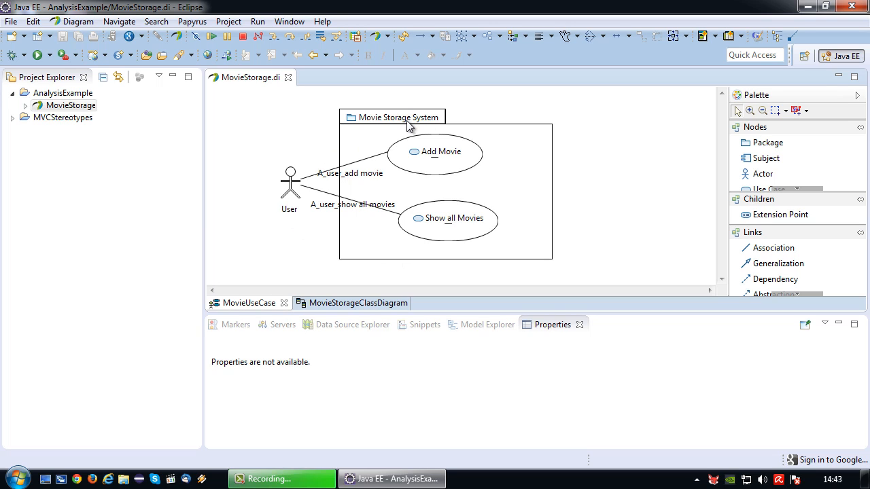
mouse_move(448, 224)
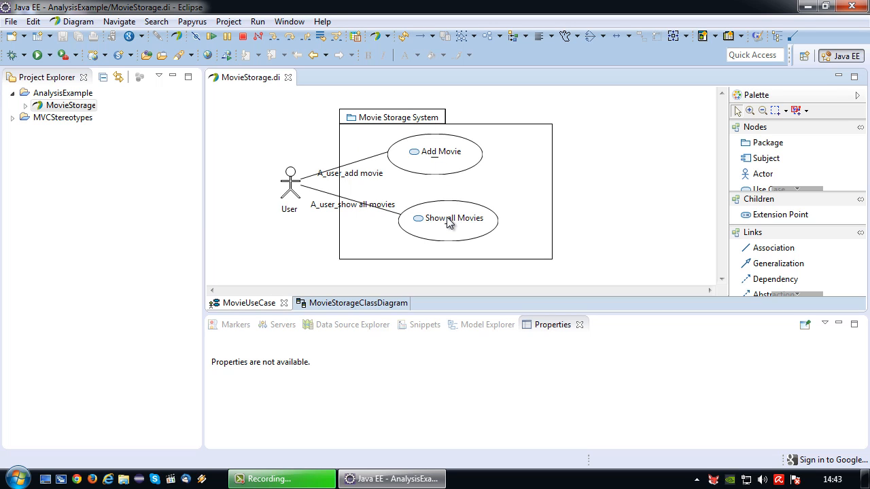
mouse_move(359, 304)
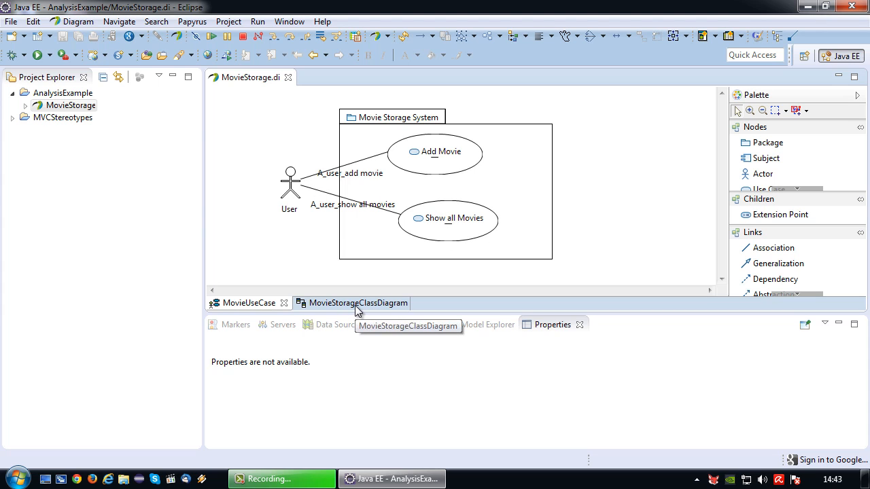
- Switch to the MovieStorageClassDiagram and scroll through its classes and associations
click(358, 303)
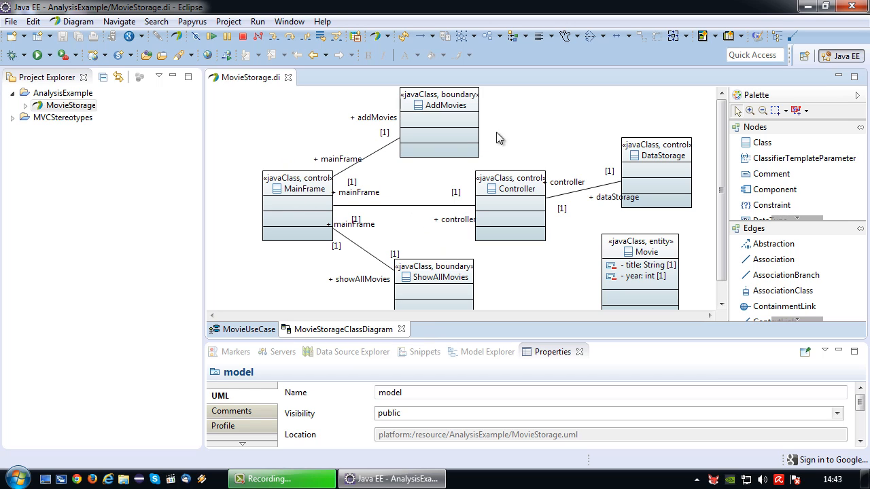
mouse_move(639, 231)
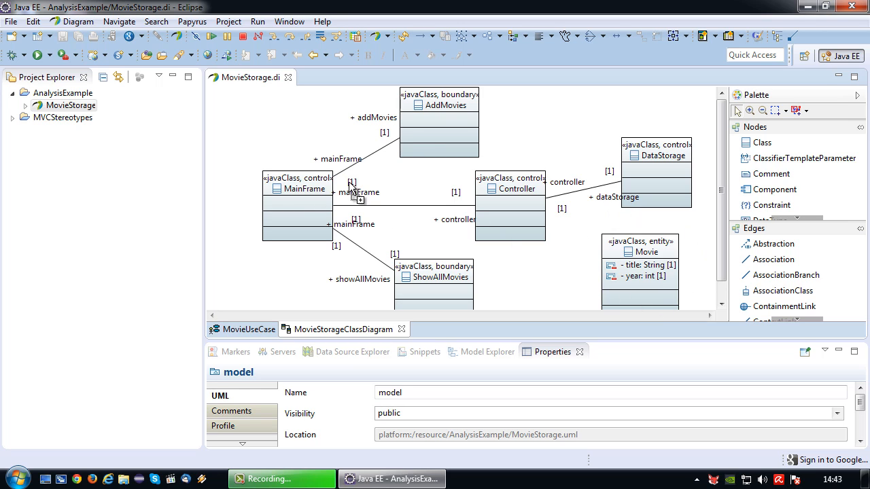
mouse_move(446, 134)
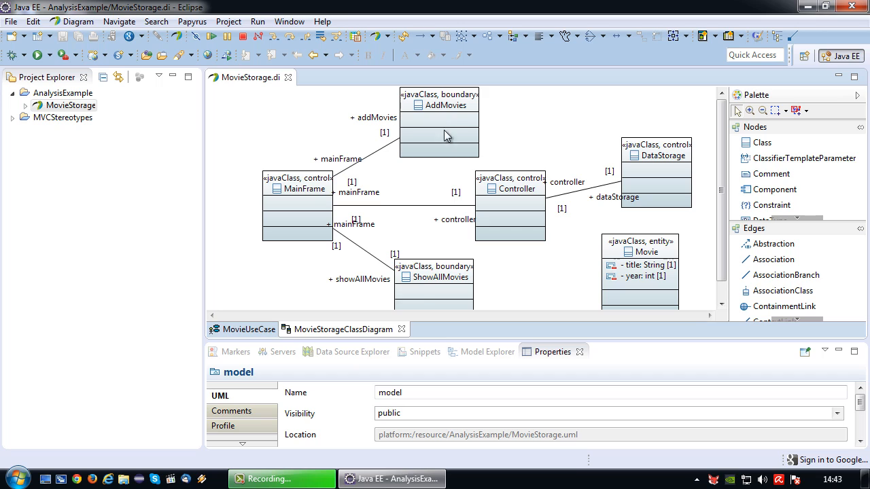
mouse_move(458, 105)
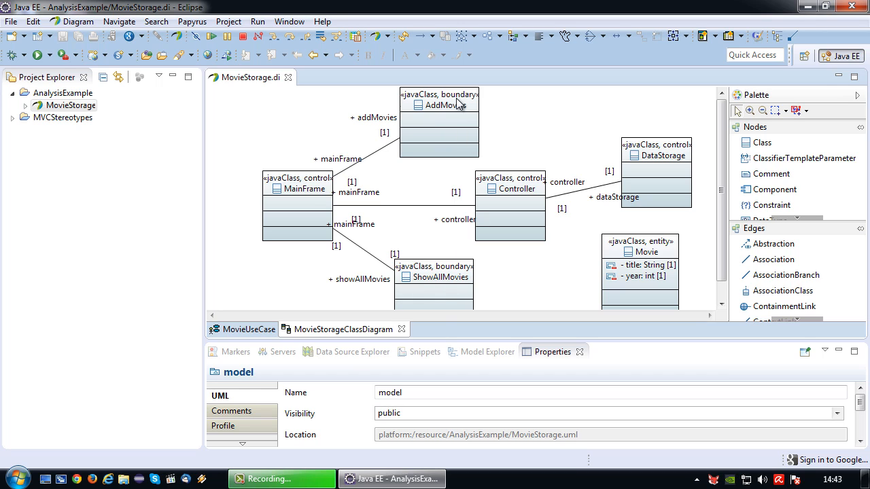
mouse_move(448, 114)
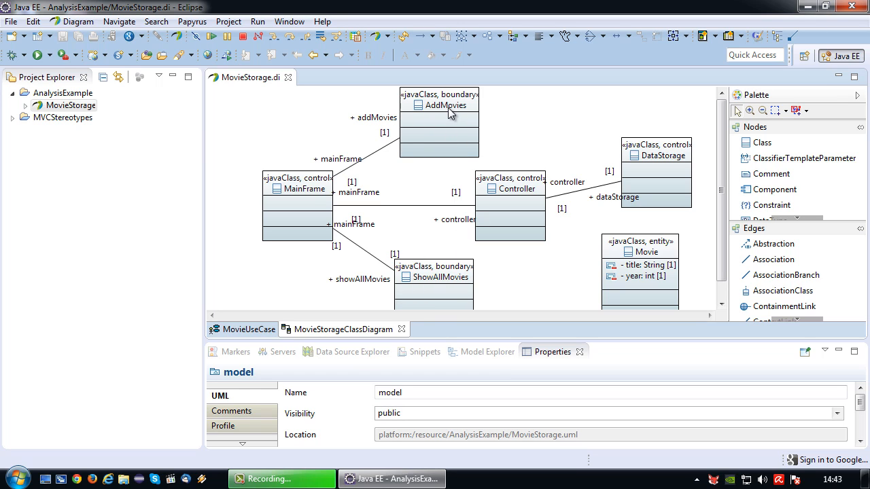
mouse_move(301, 199)
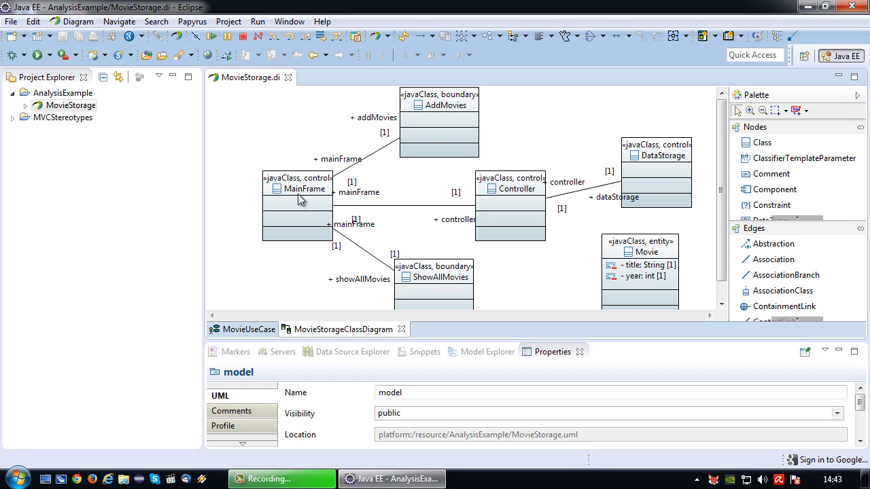
mouse_move(310, 206)
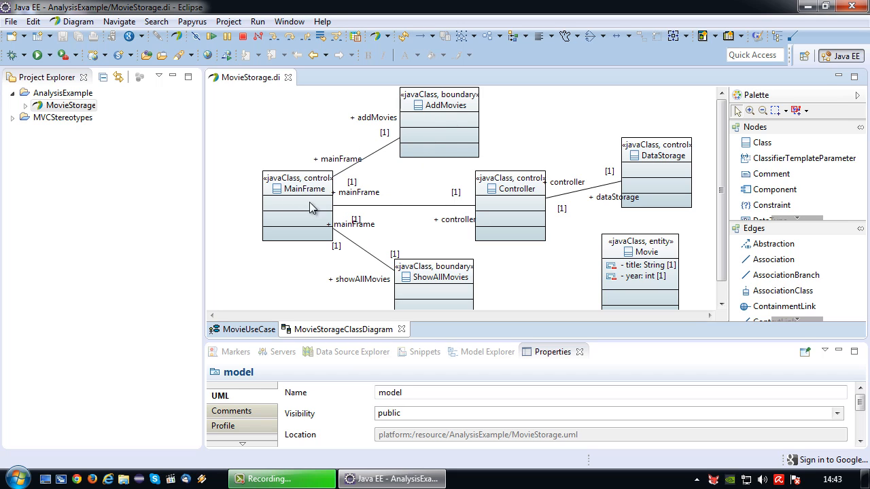
mouse_move(444, 203)
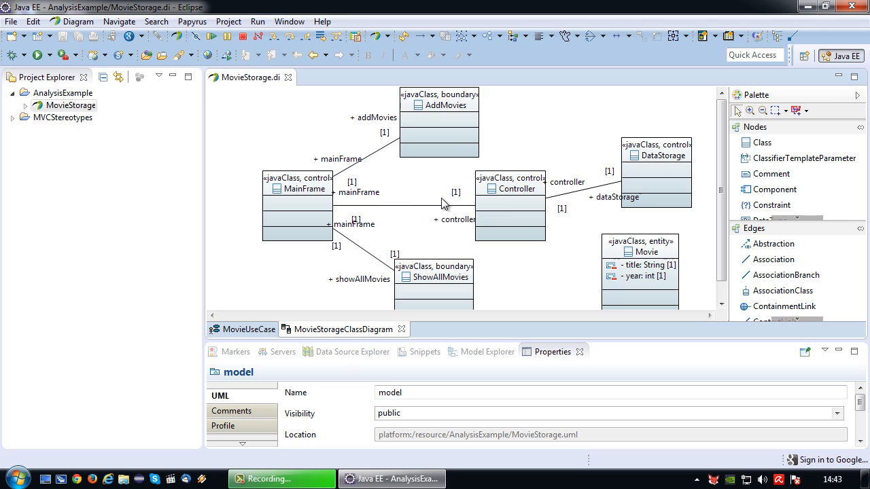
mouse_move(519, 198)
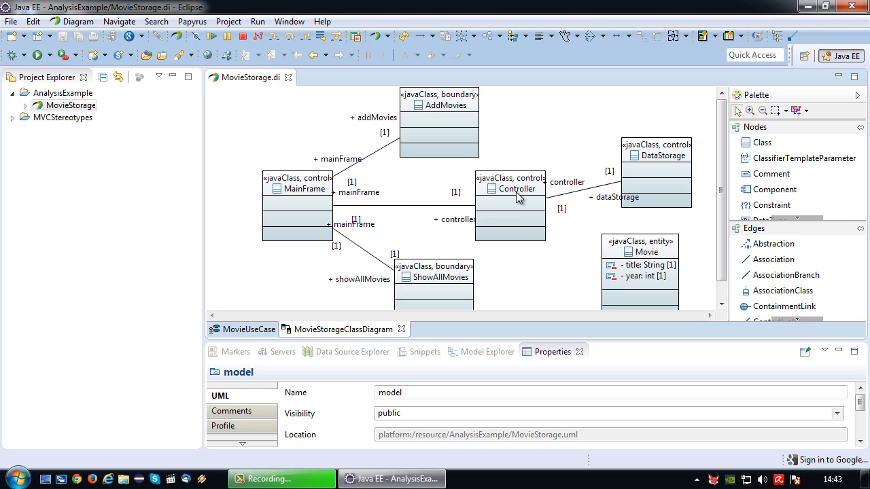
mouse_move(525, 199)
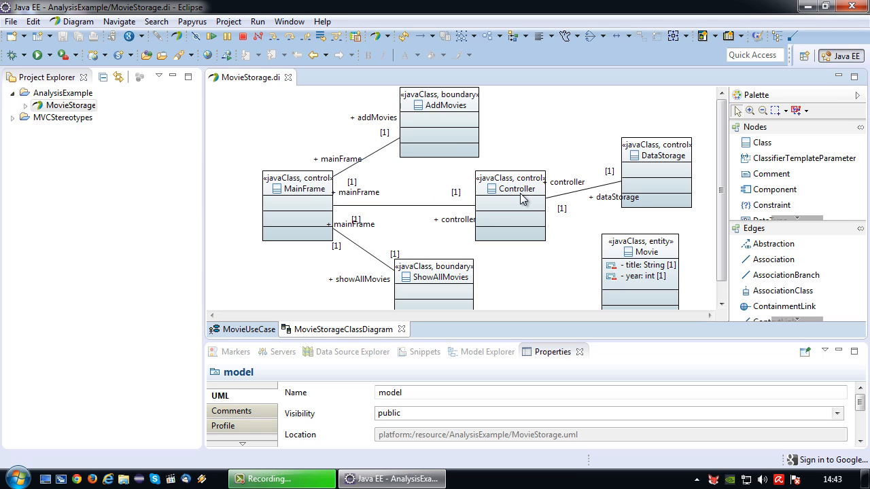
mouse_move(543, 204)
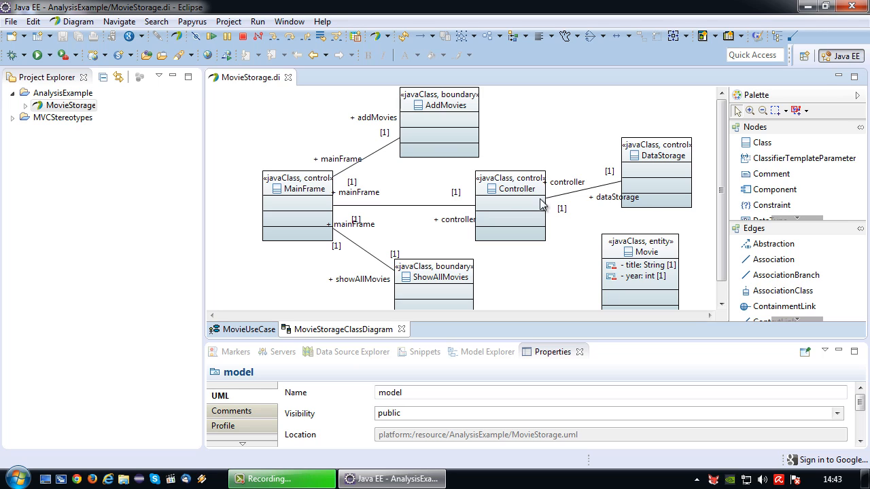
mouse_move(671, 173)
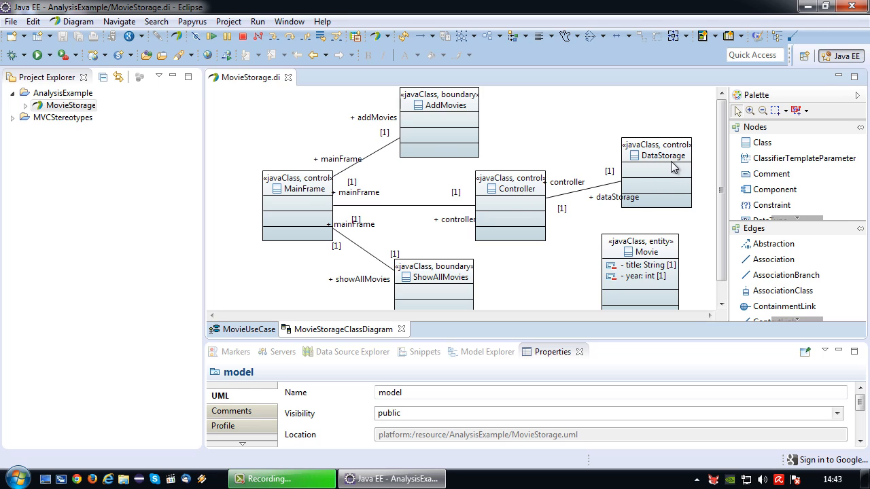
mouse_move(683, 174)
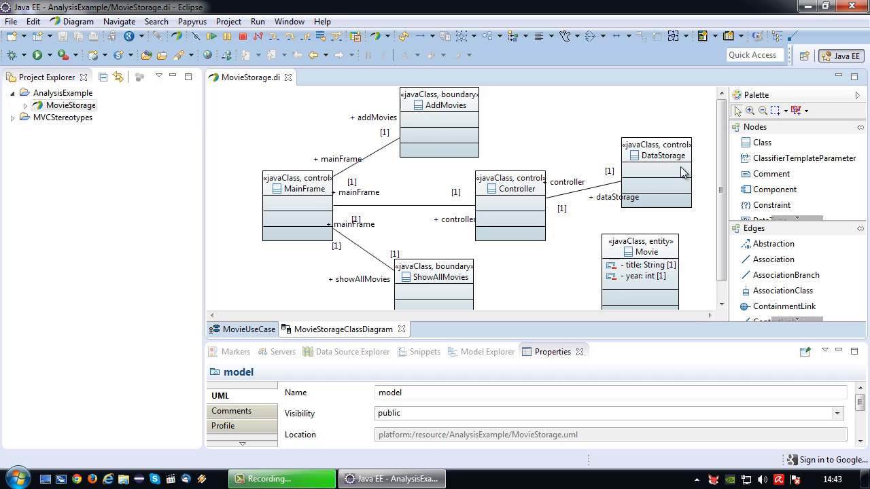
mouse_move(669, 155)
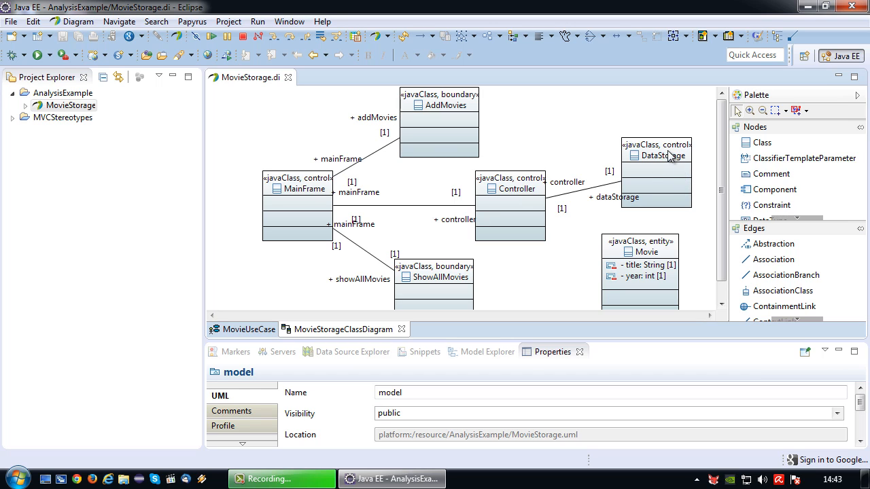
mouse_move(669, 161)
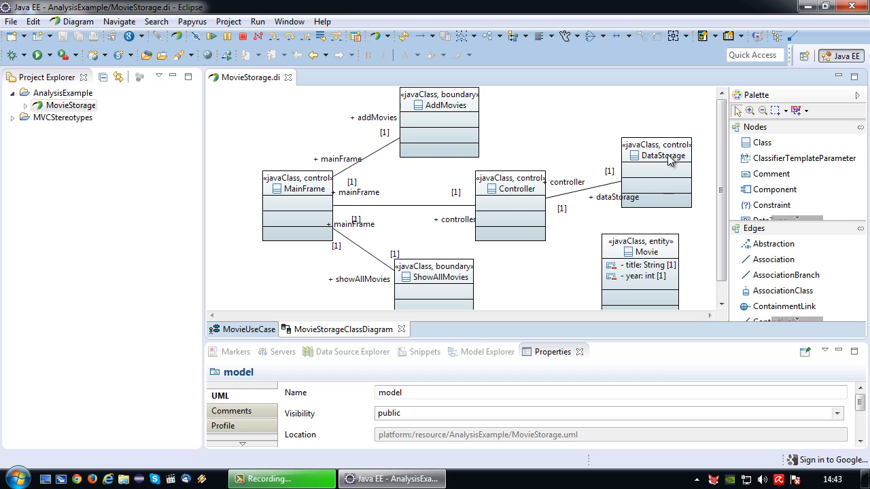
scroll(down, 3)
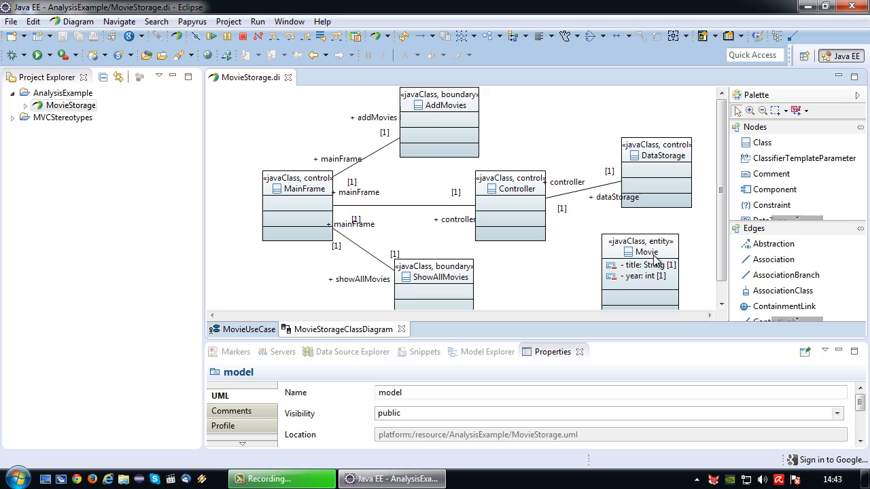
mouse_move(591, 265)
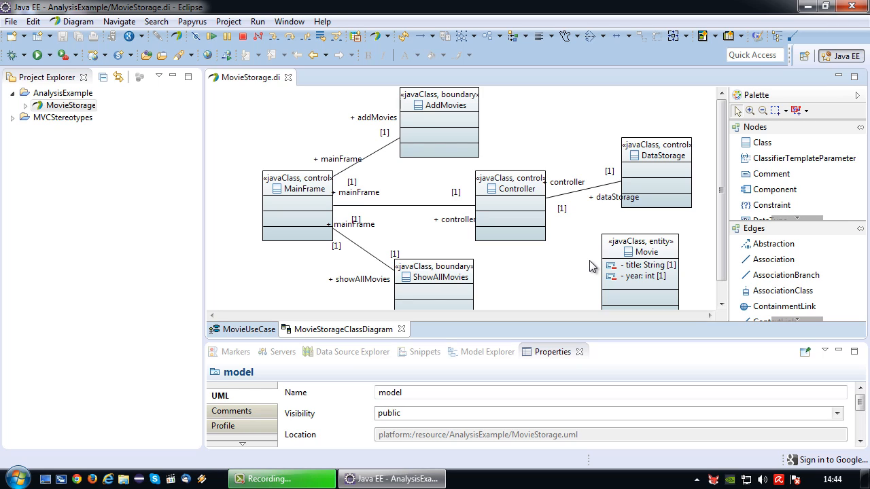
- Return to the MovieUseCase diagram with User linked to Add Movie and Show all Movies
click(248, 329)
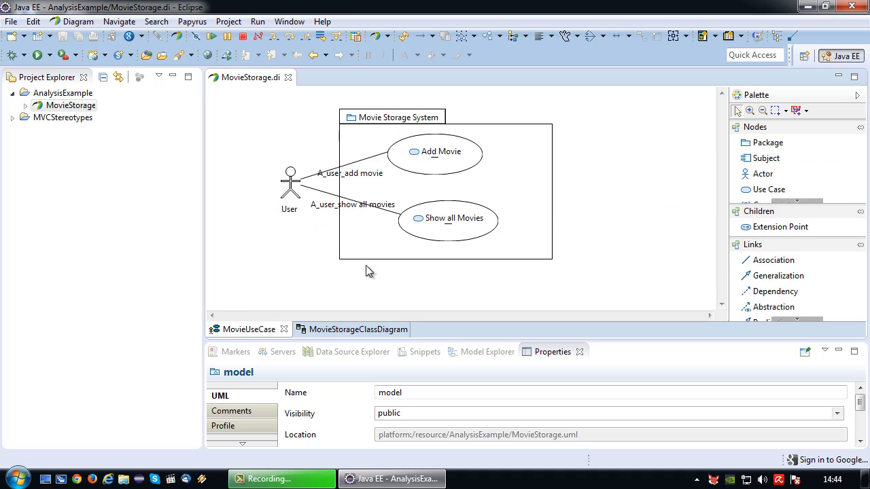
mouse_move(425, 165)
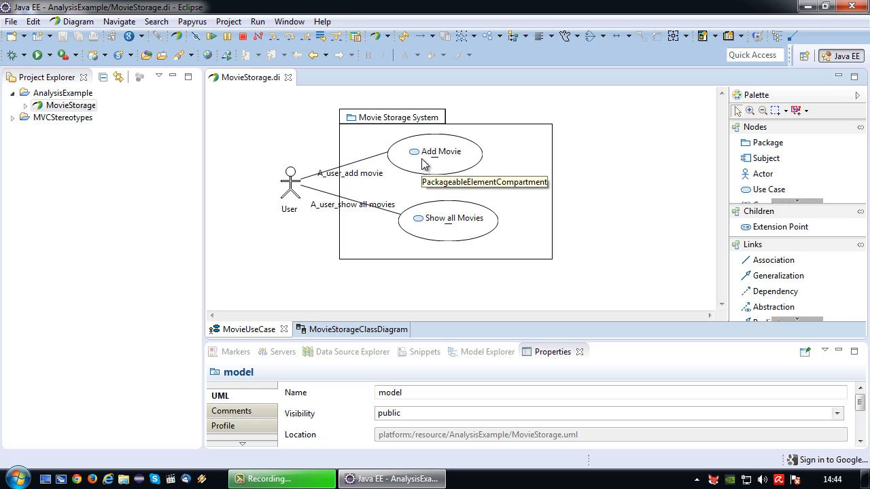
mouse_move(425, 165)
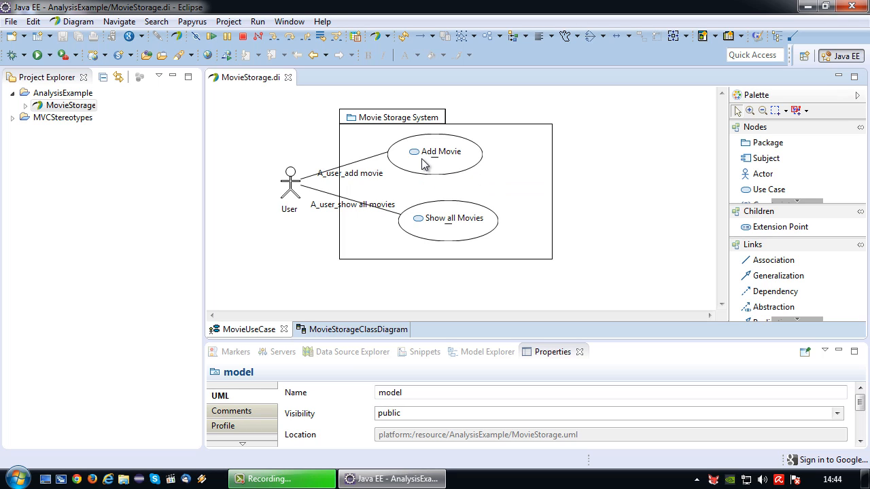
mouse_move(426, 168)
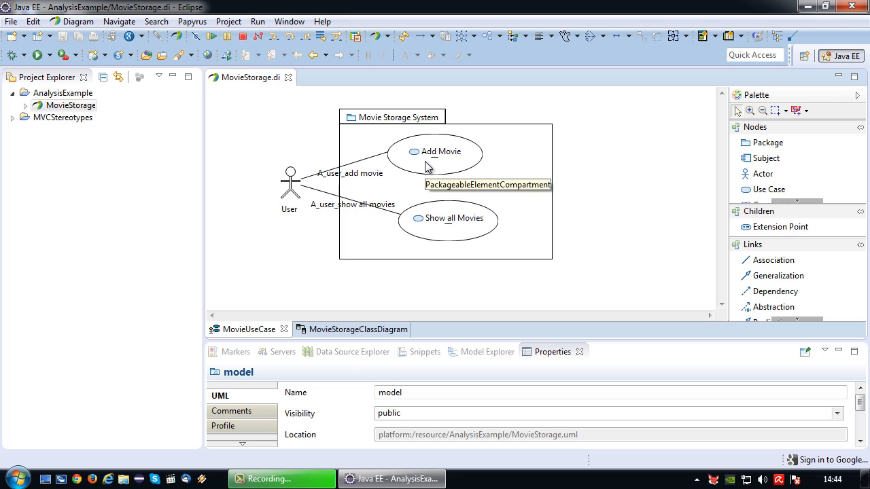
mouse_move(638, 192)
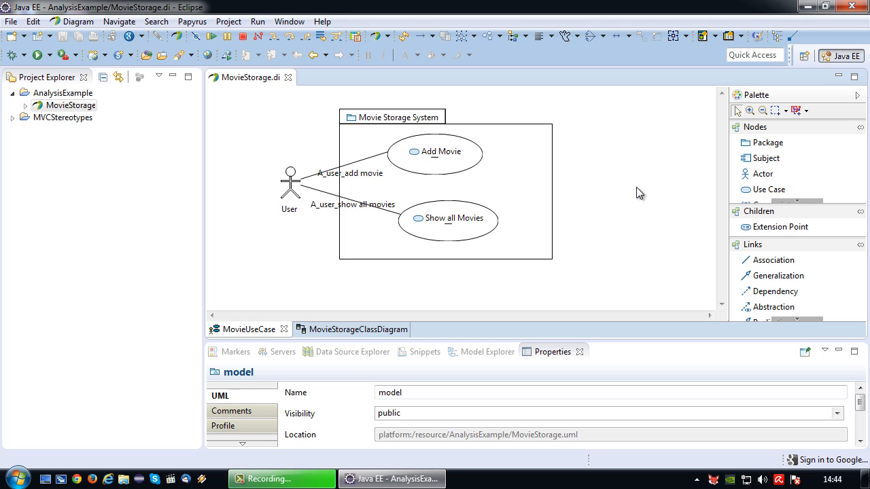
mouse_move(564, 316)
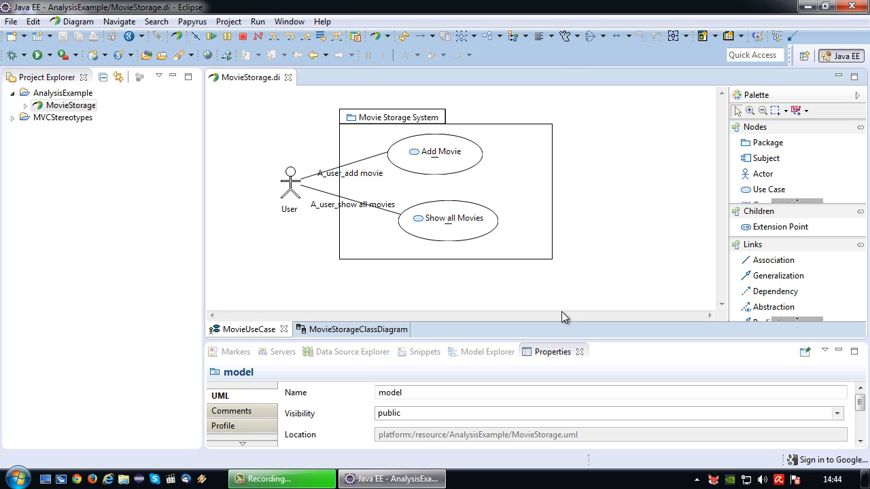
mouse_move(579, 291)
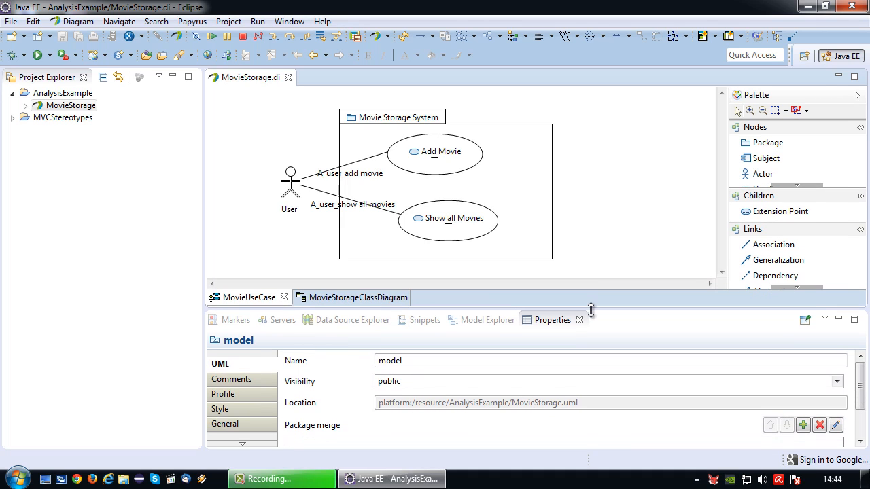
mouse_move(512, 325)
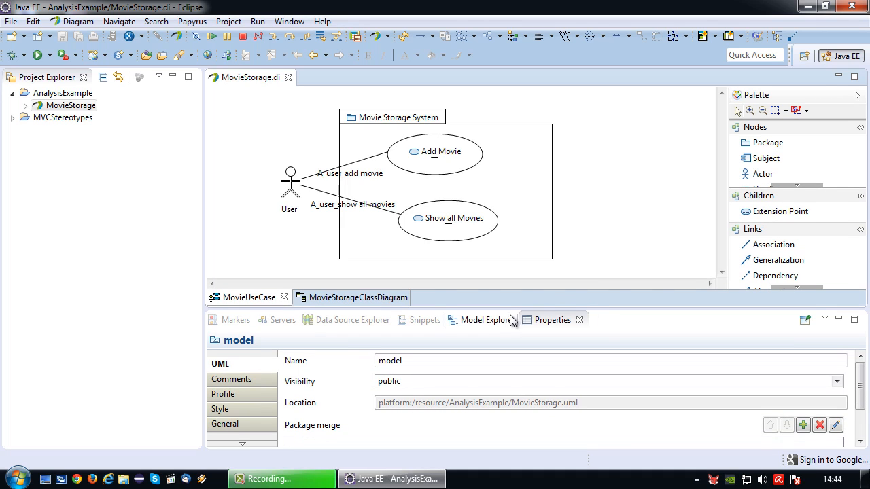
- In the expanded Model Explorer tree, start a new UML Communication Diagram named AddMovieComDiagram
click(486, 320)
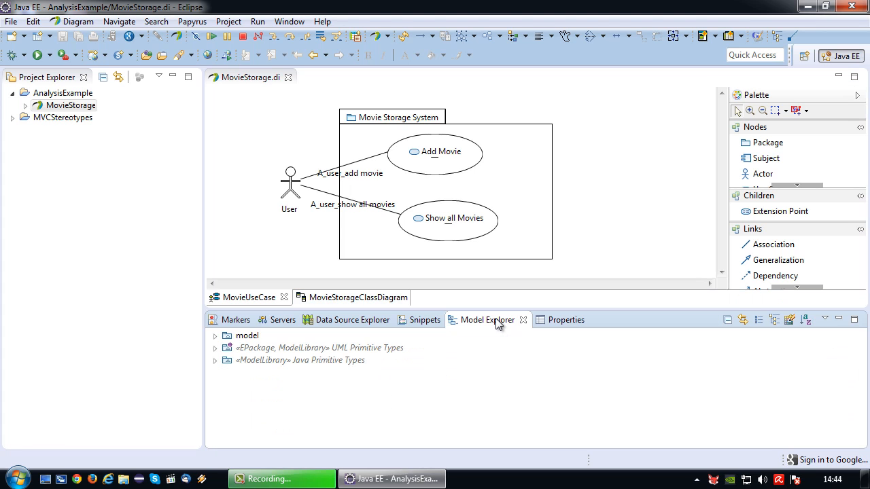
click(215, 336)
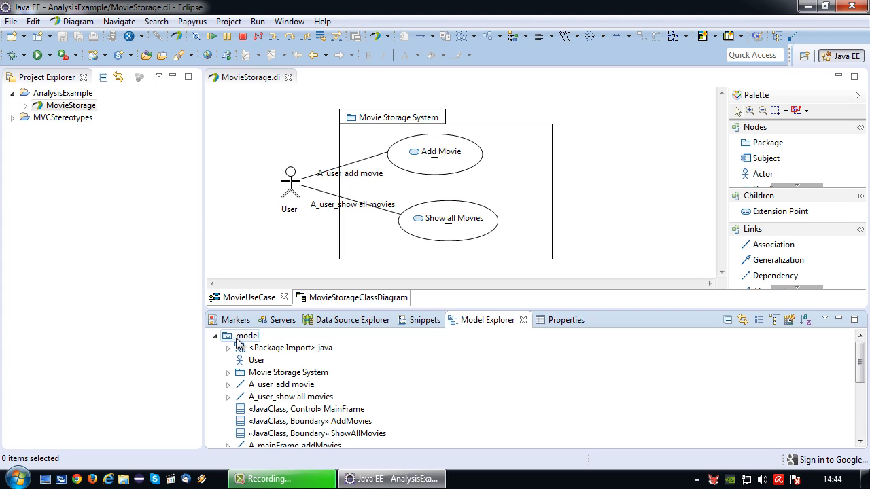
right_click(246, 336)
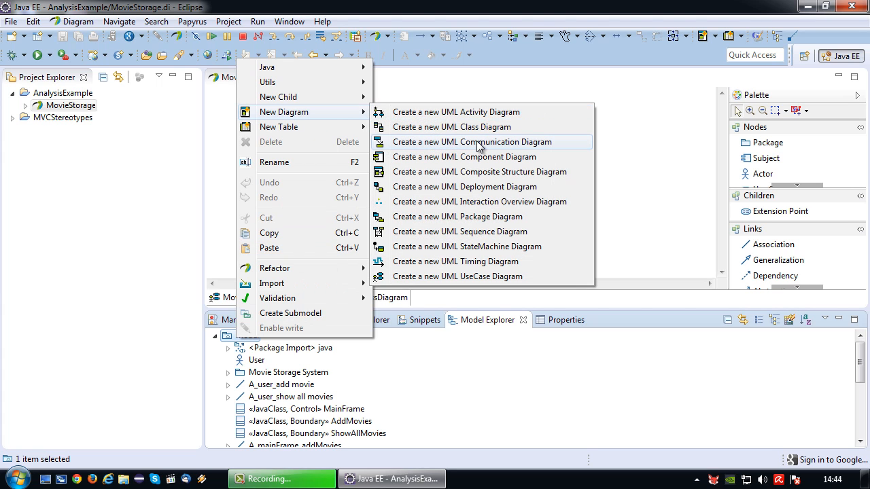
click(490, 141)
text(AddMovieComDiagram)
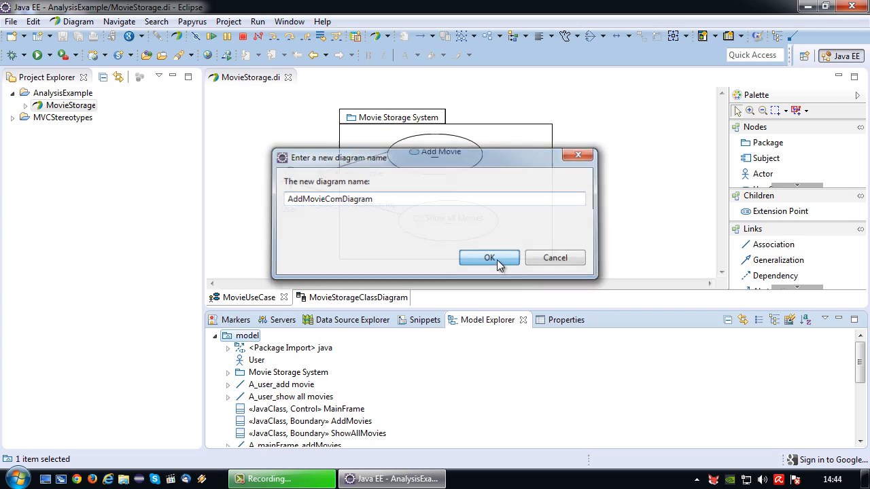
- Confirm the AddMovieComDiagram name, save, and rename the interaction to Add Movie
click(489, 258)
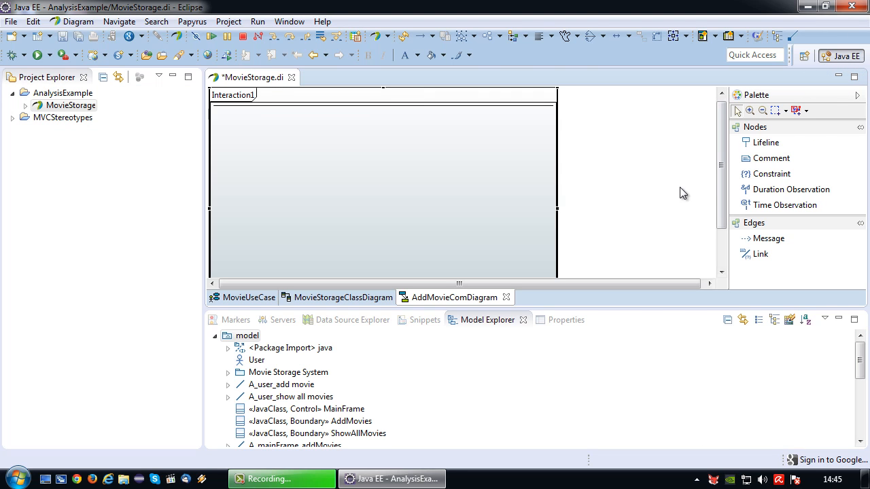
key(ctrl+s)
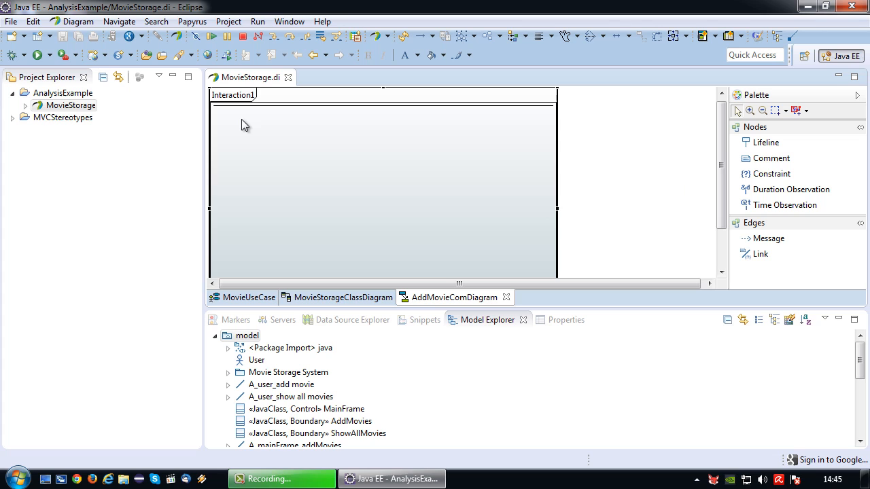
click(552, 320)
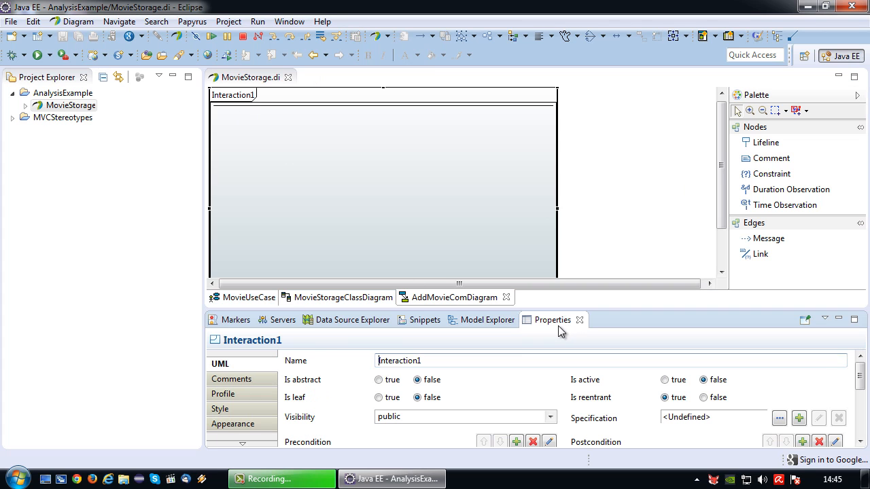
double_click(398, 360)
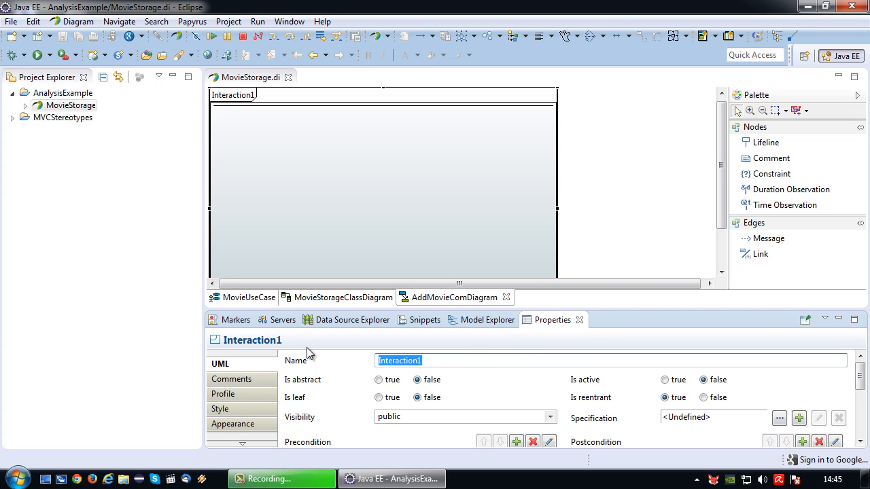
text(Add Movie)
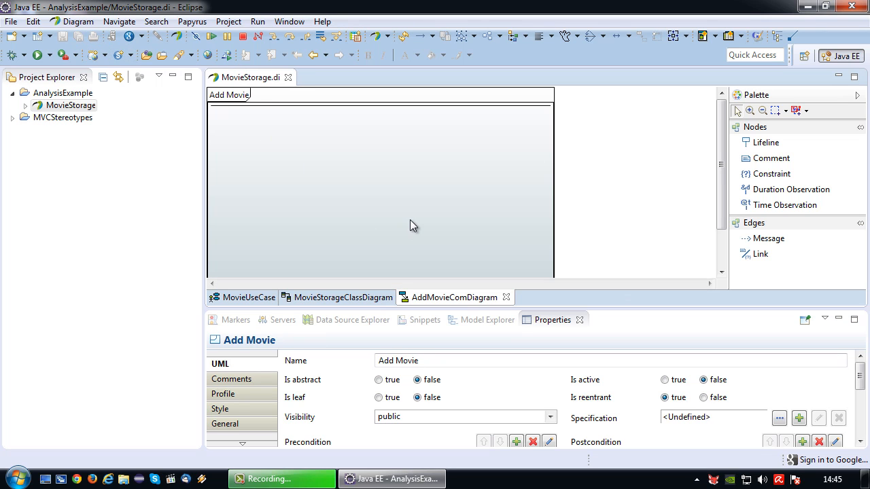
click(487, 319)
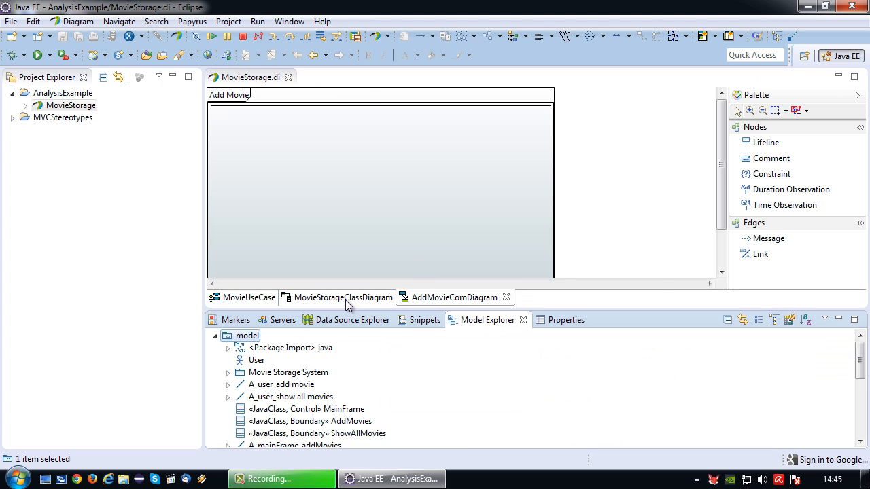
- Glance at the class diagram, then drag AddMovies into the Add Movie frame as a lifeline
click(343, 297)
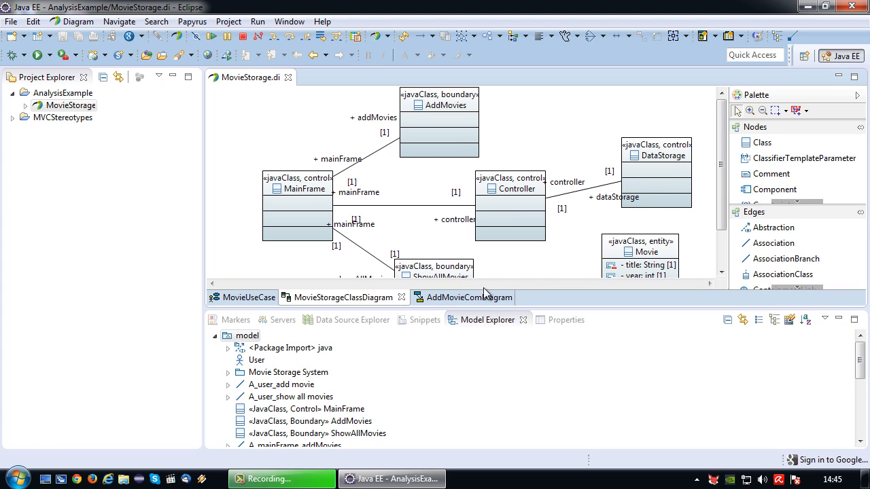
click(463, 297)
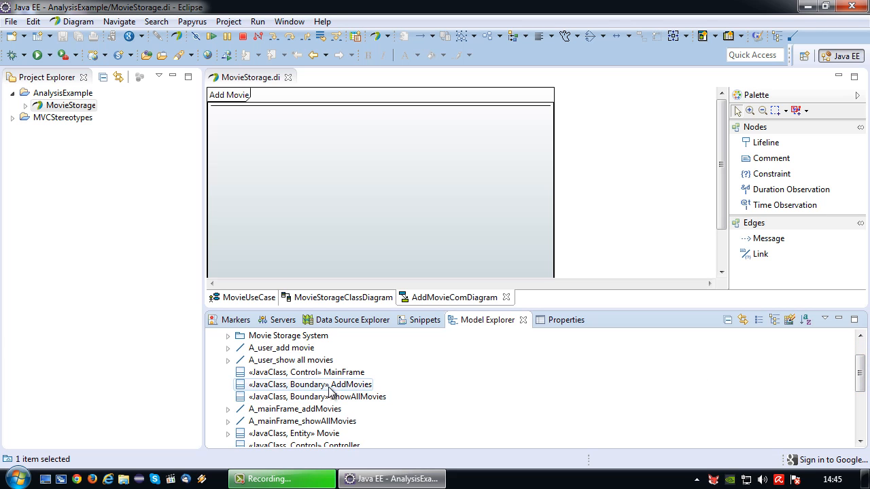
drag(309, 384, 255, 133)
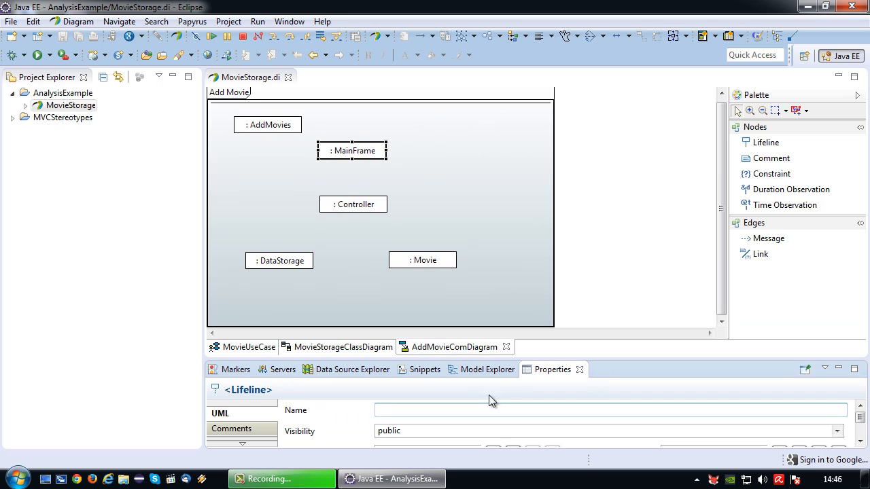
mouse_move(606, 216)
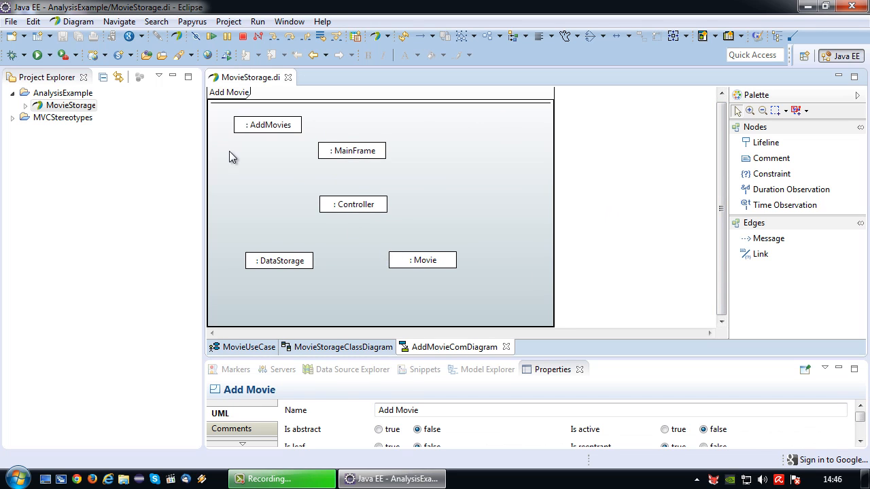
mouse_move(760, 254)
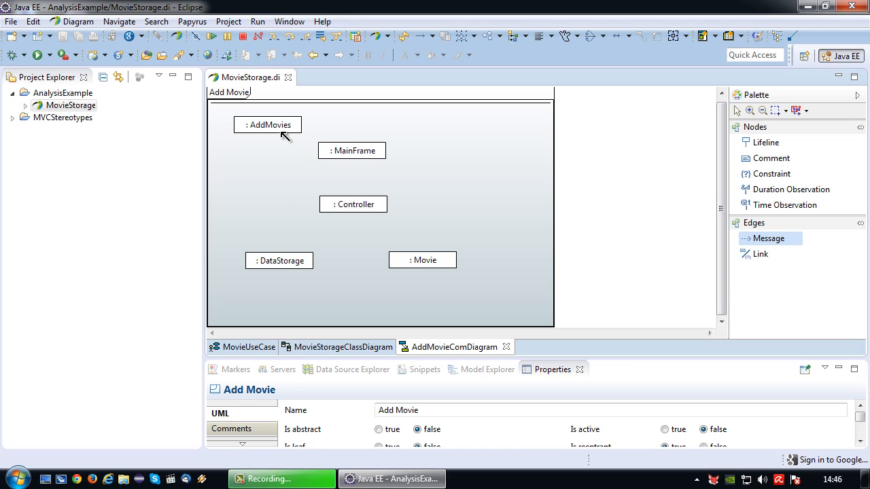
- Draw a message from AddMovies to MainFrame and name it 1. Add Movie
drag(279, 134, 343, 150)
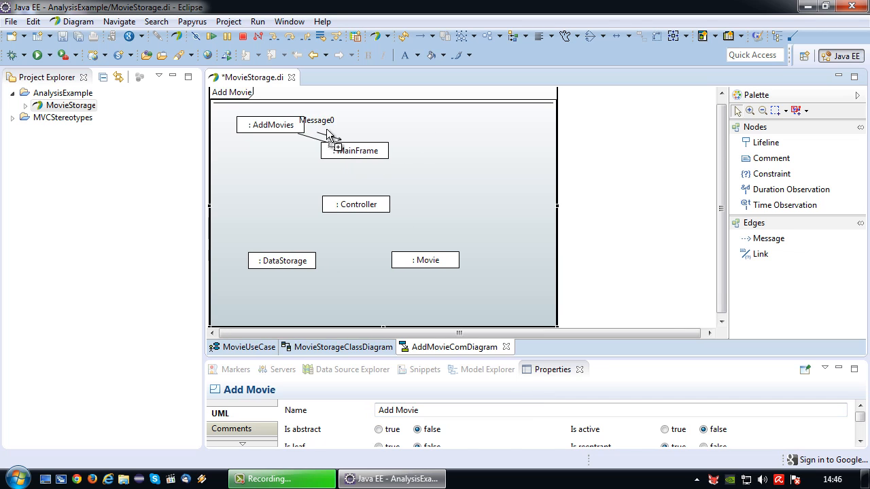
click(270, 125)
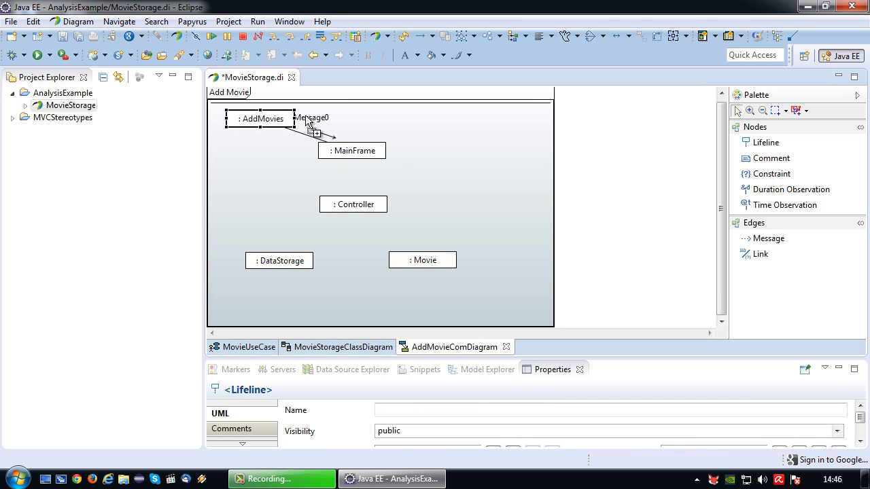
click(313, 126)
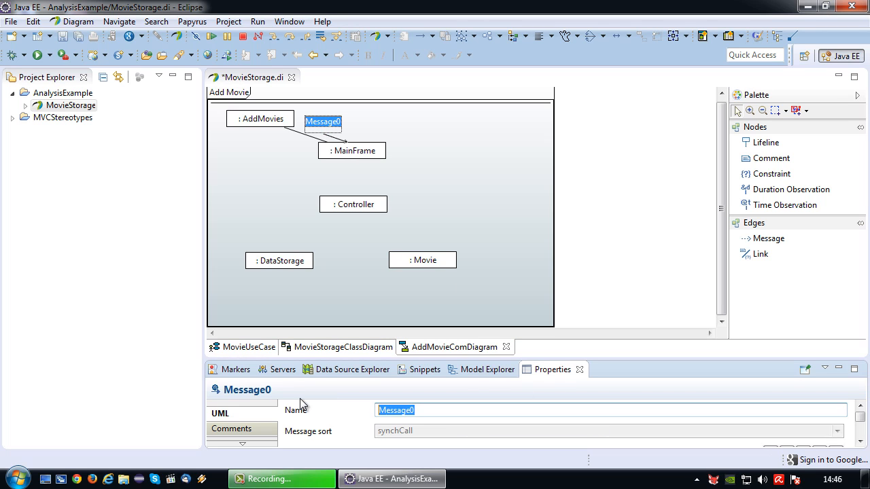
text(1. Add Movie)
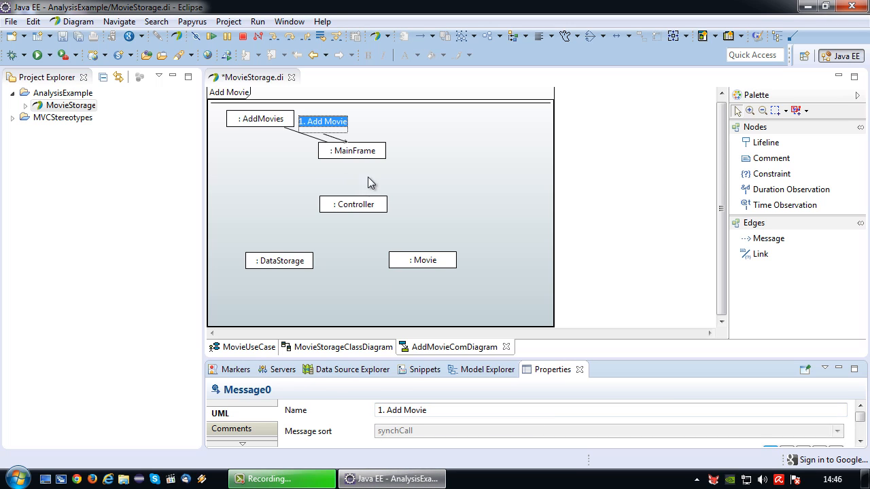
mouse_move(372, 173)
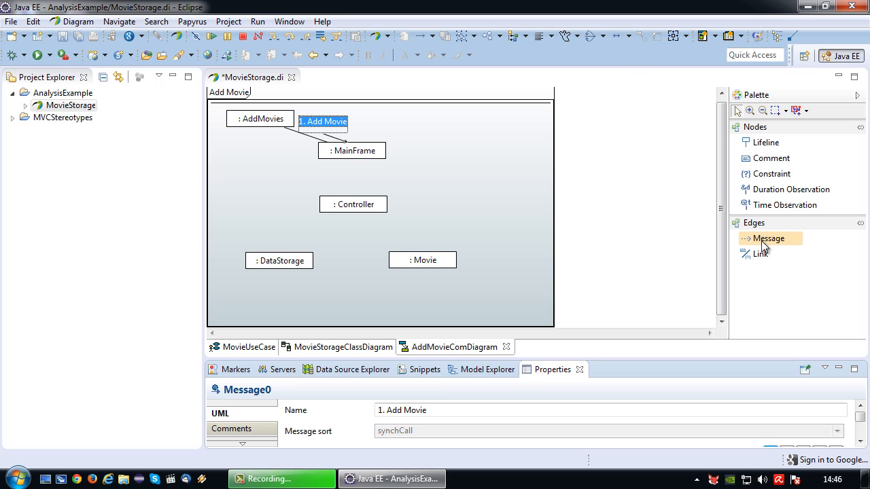
mouse_move(263, 129)
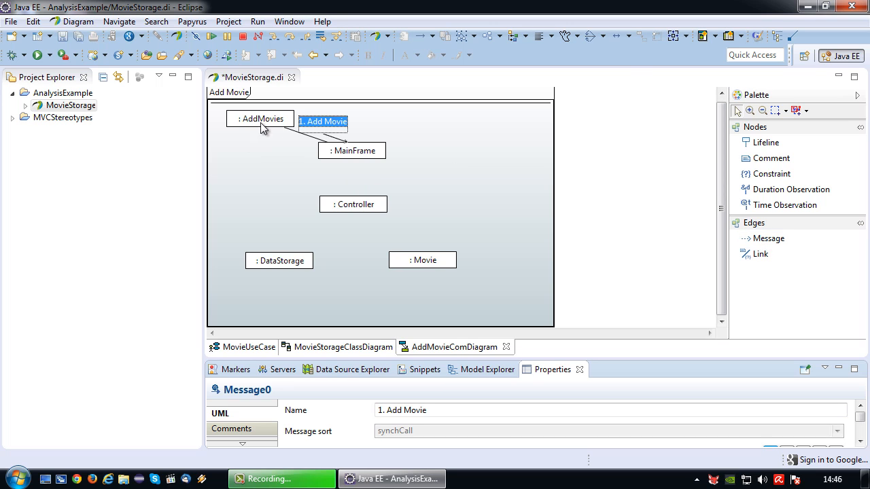
mouse_move(367, 151)
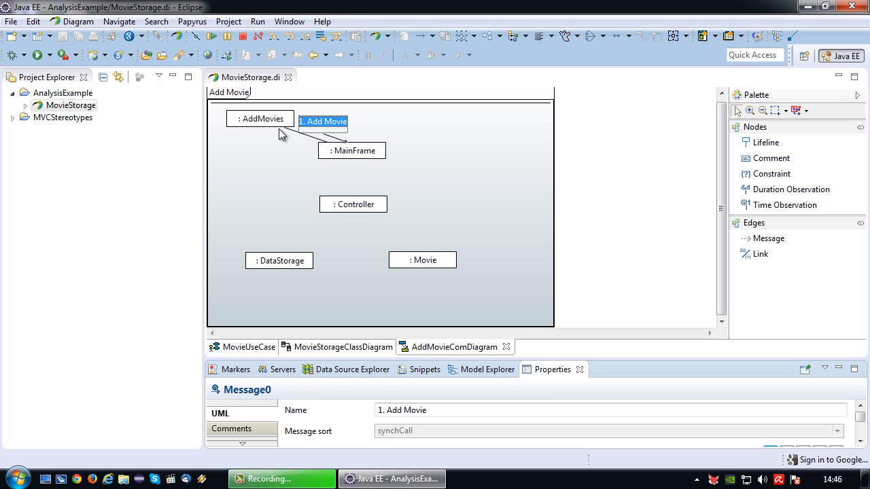
mouse_move(387, 168)
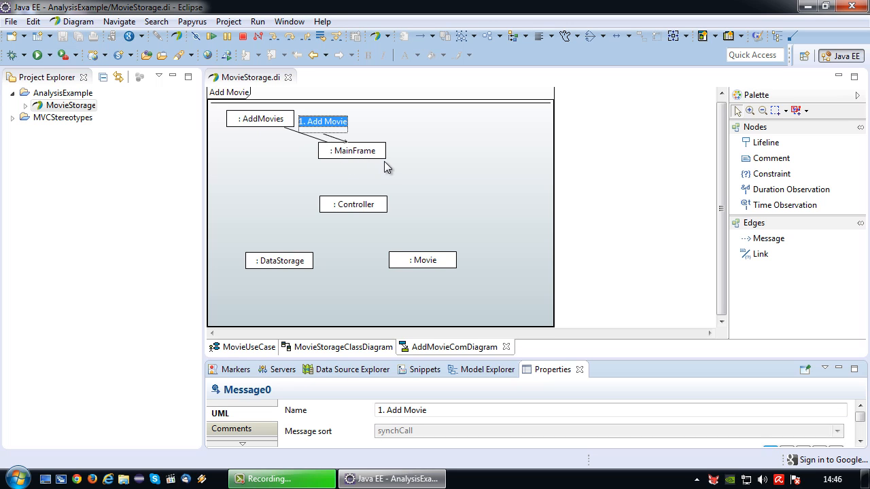
mouse_move(429, 164)
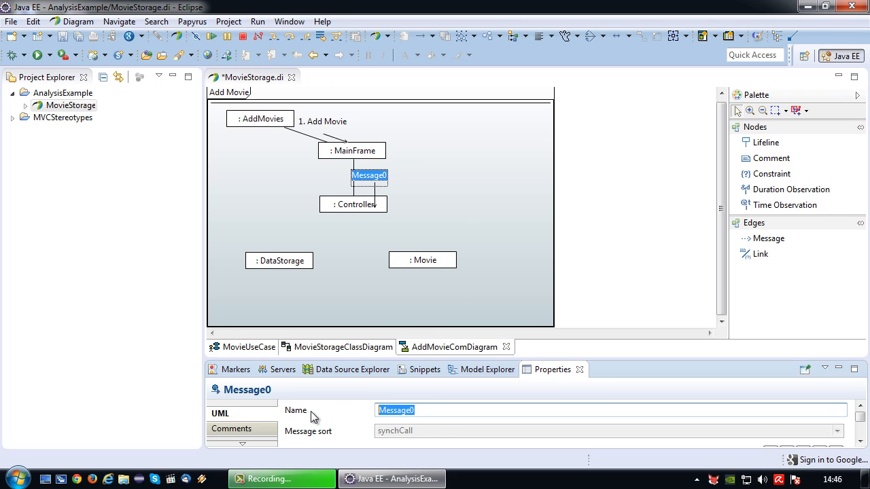
text(1.1. Add Movie)
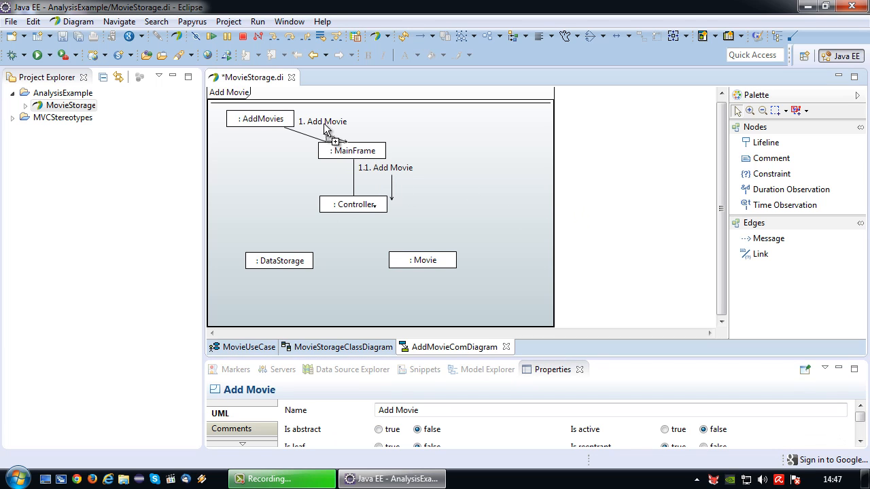
click(325, 121)
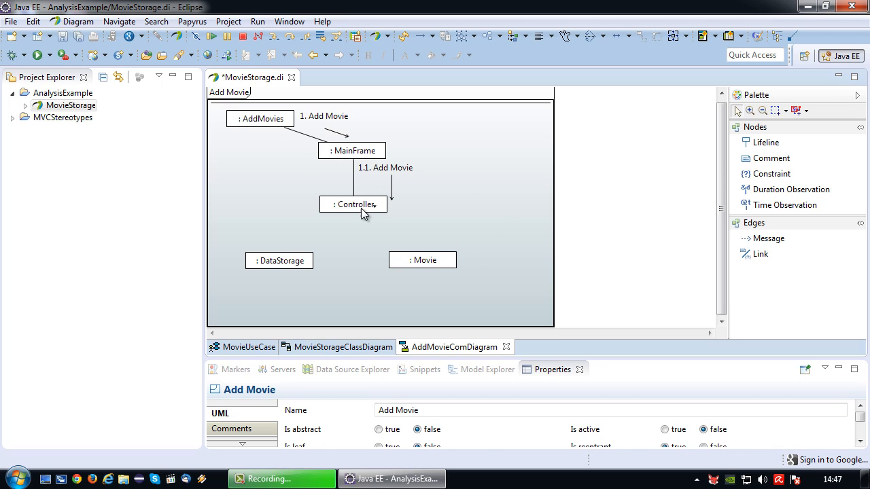
mouse_move(301, 272)
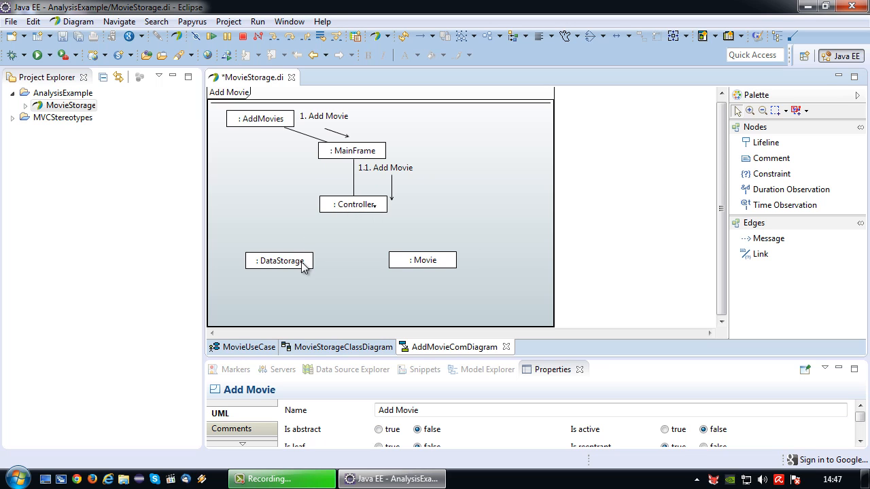
mouse_move(364, 213)
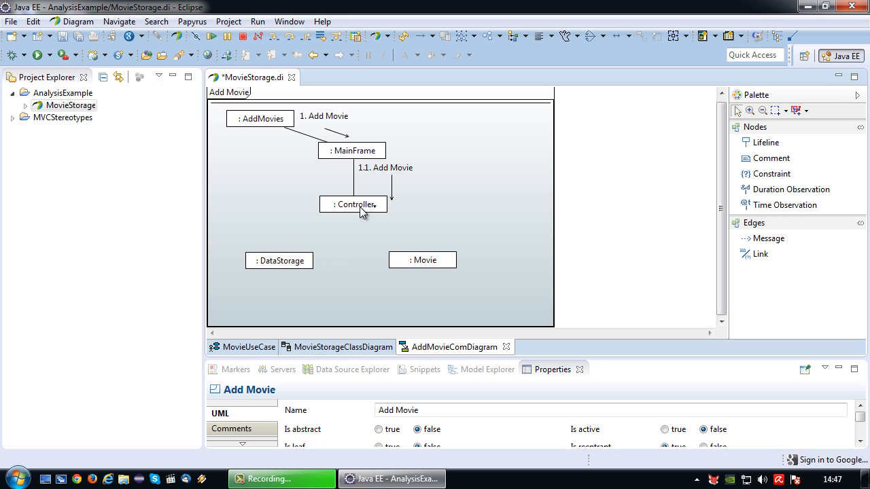
mouse_move(768, 238)
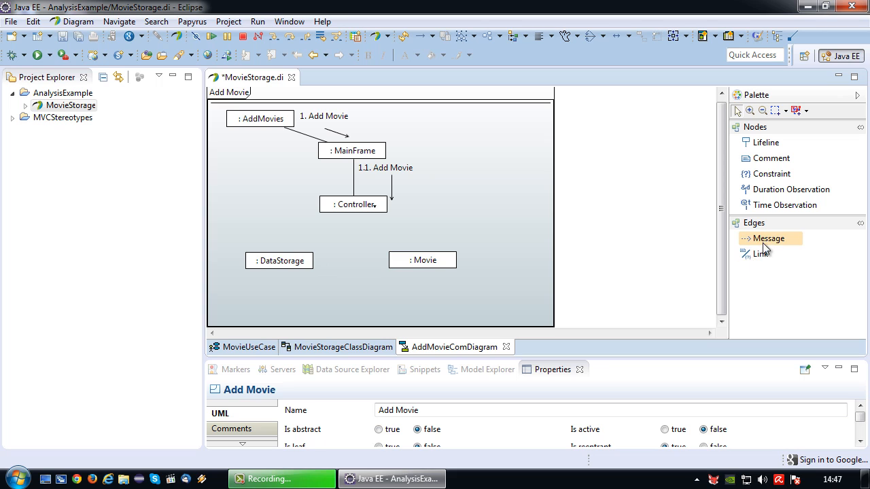
- Draw a message from Controller to Movie named 1.2. Create Movie
drag(367, 214, 418, 260)
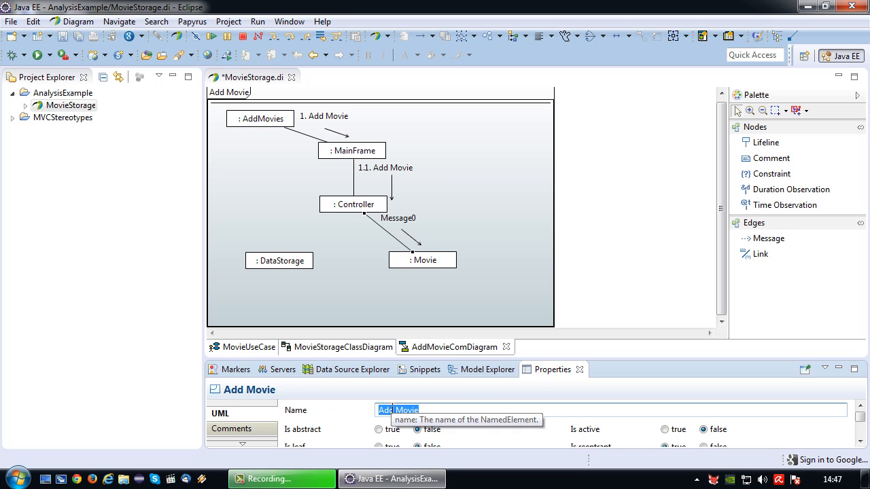
text(1.2.)
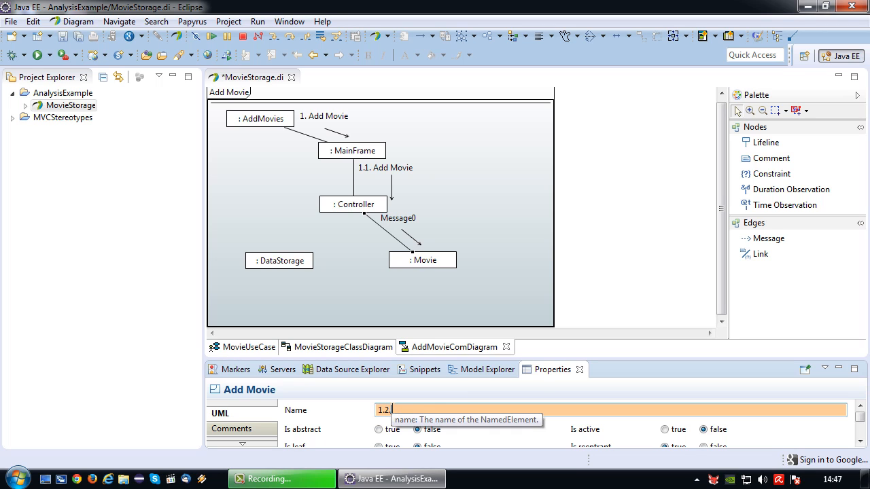
text(Create Movie)
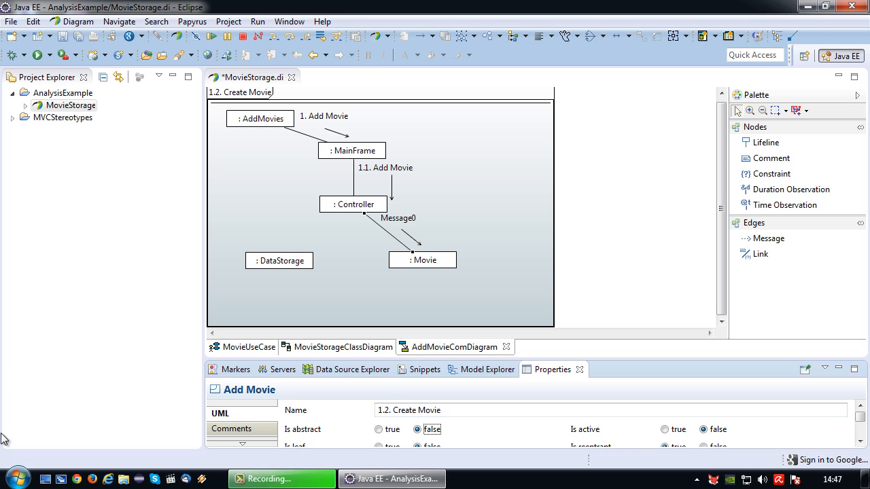
mouse_move(322, 266)
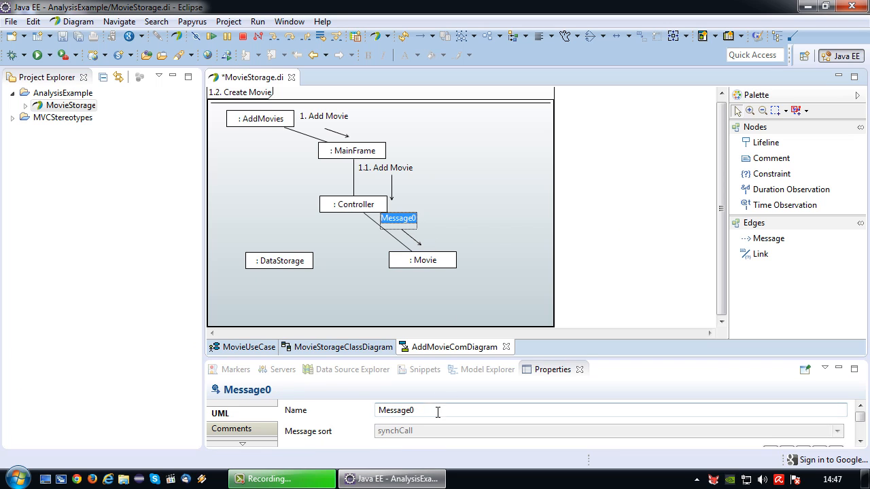
text(1.2. Create Movie)
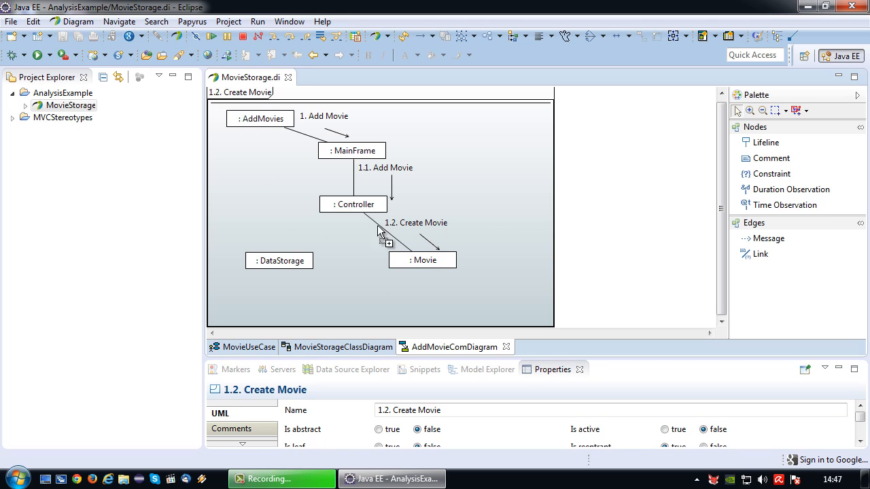
mouse_move(577, 259)
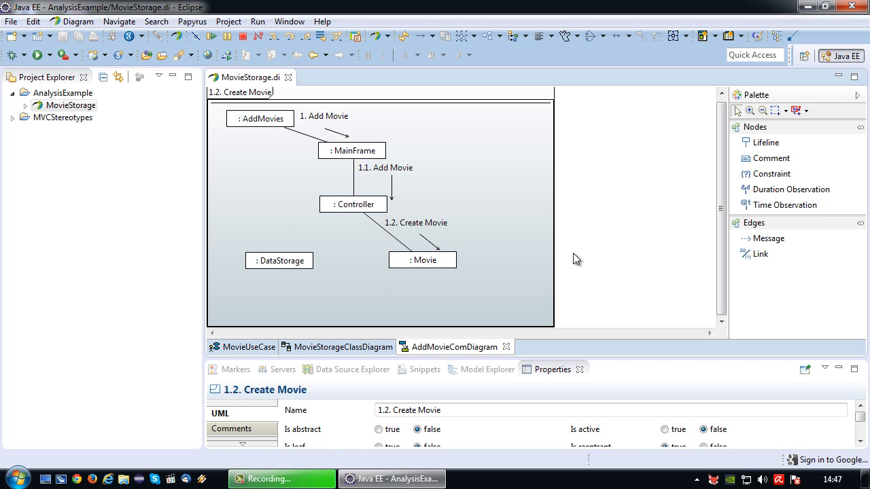
mouse_move(693, 260)
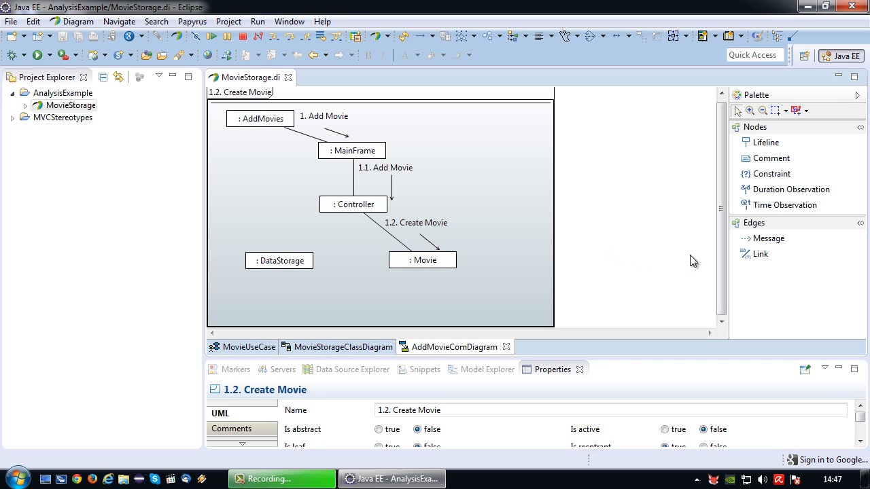
mouse_move(364, 213)
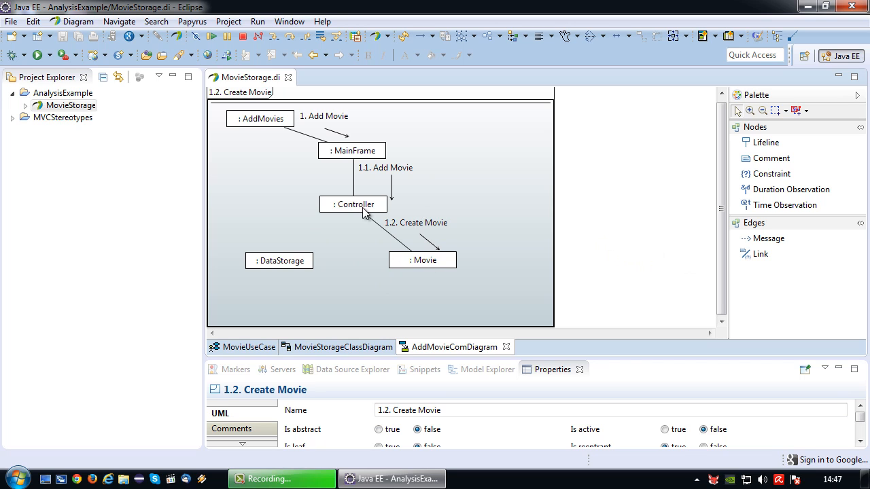
mouse_move(631, 225)
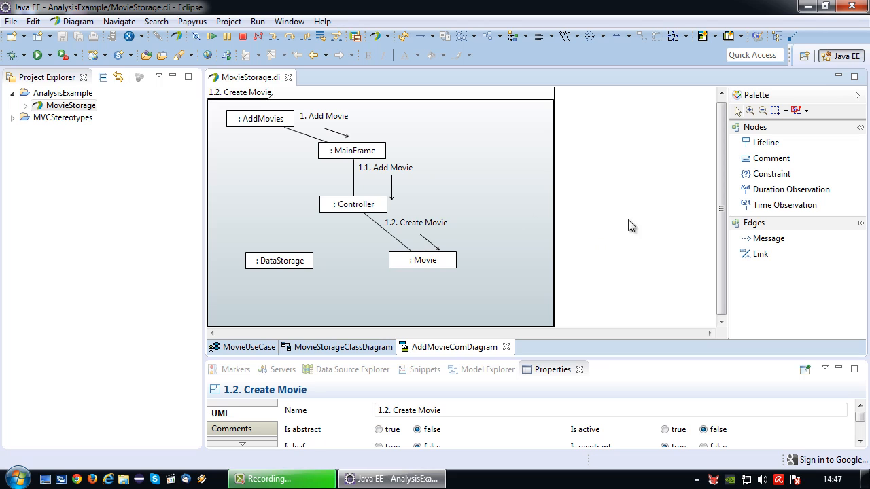
- Draw a Controller-to-DataStorage message named 1.3. Store Movie, then save the model
click(768, 239)
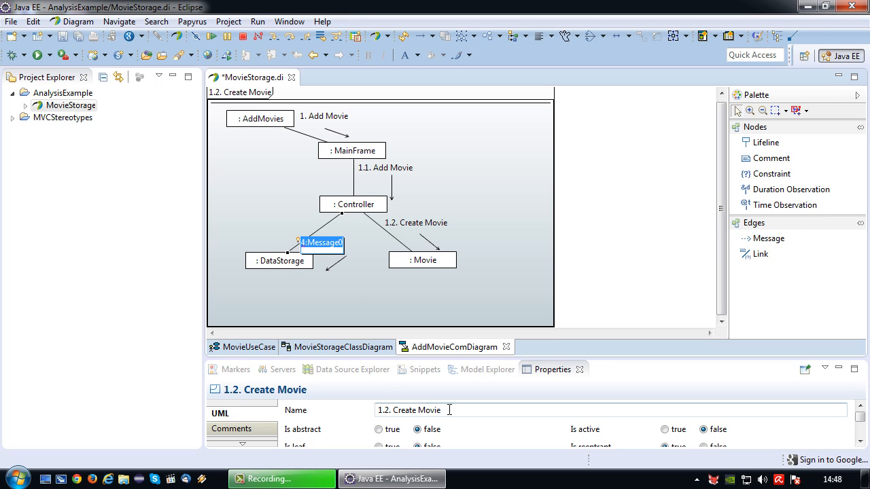
click(322, 243)
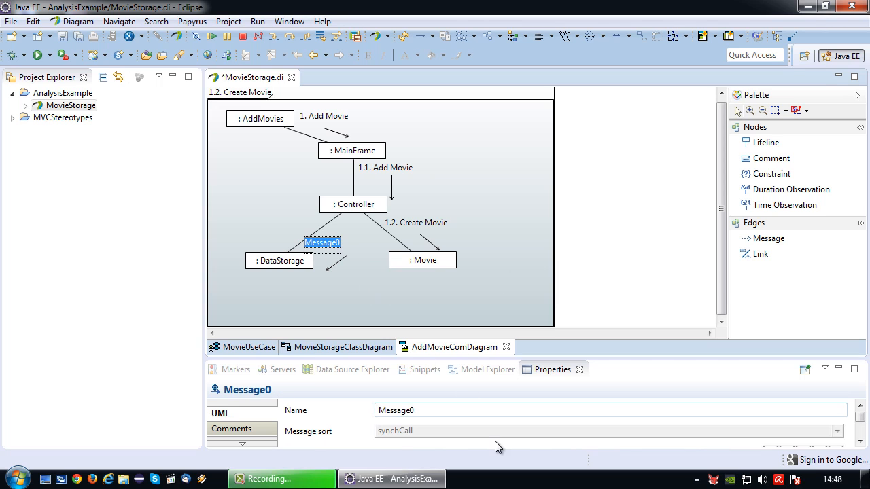
text(1)
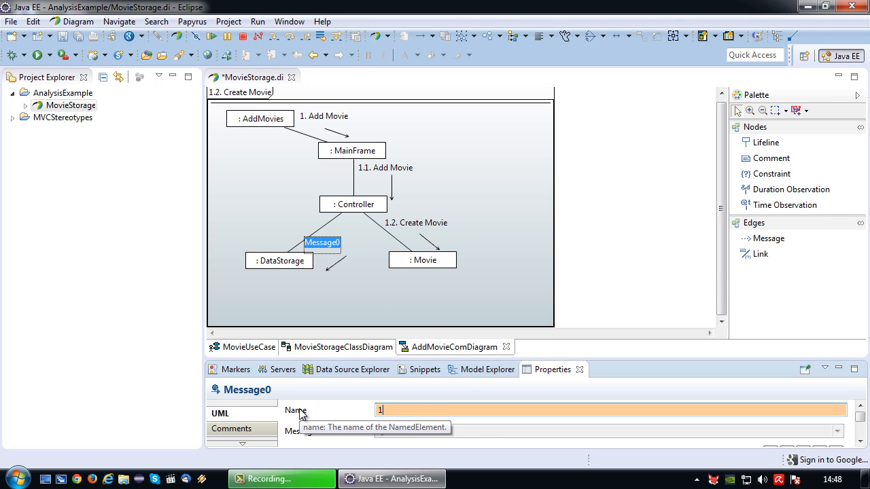
text(.3. Store Movie)
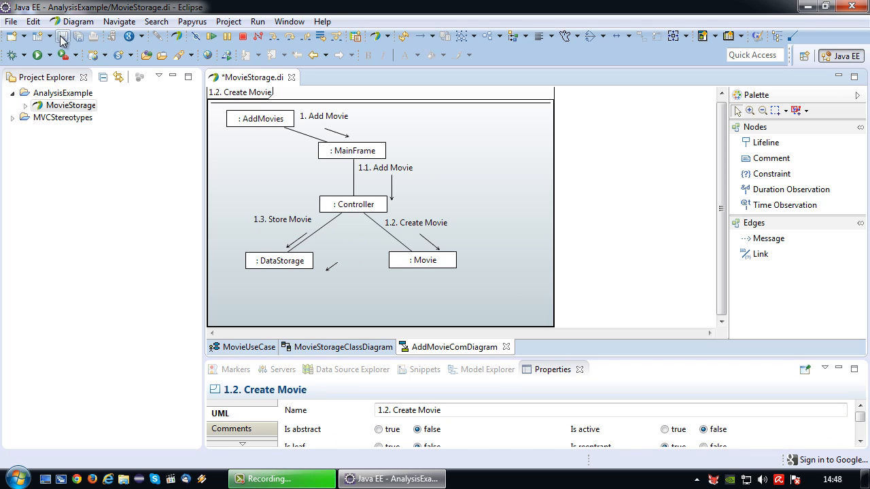
click(62, 36)
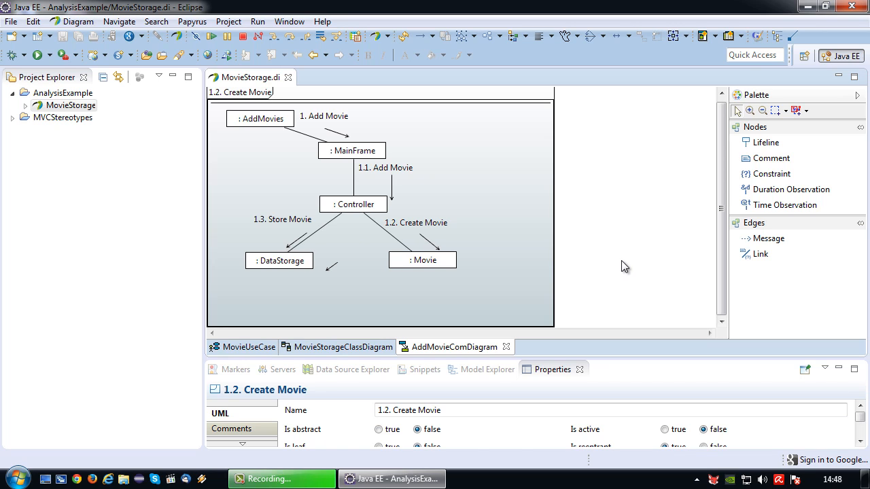
mouse_move(324, 188)
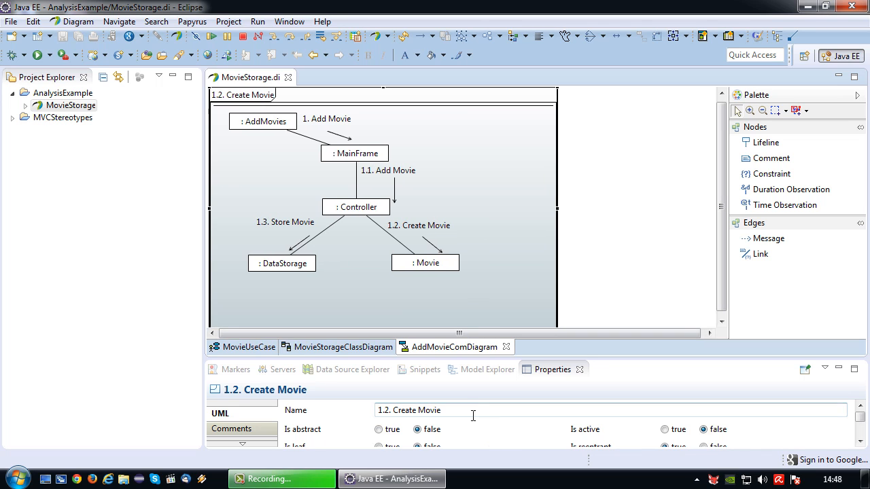
- Rename the interaction to Add Movie, then view the MovieUseCase diagram and model tree
text(Add Movie)
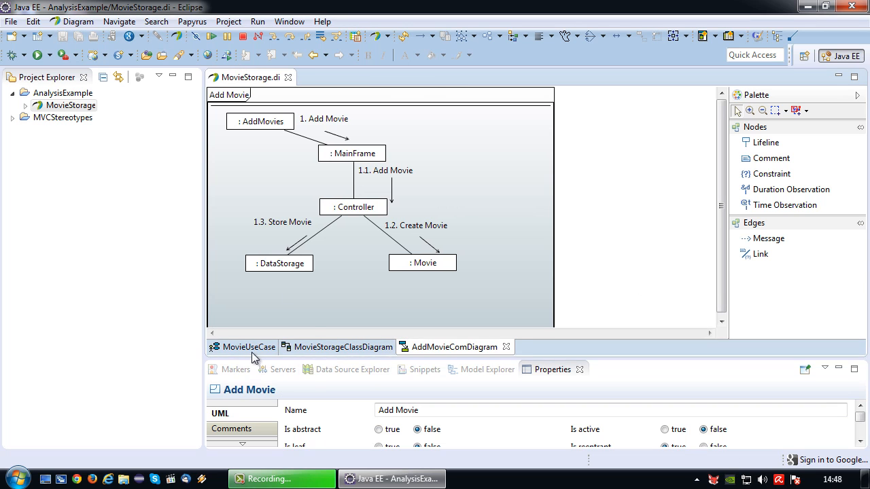
click(248, 347)
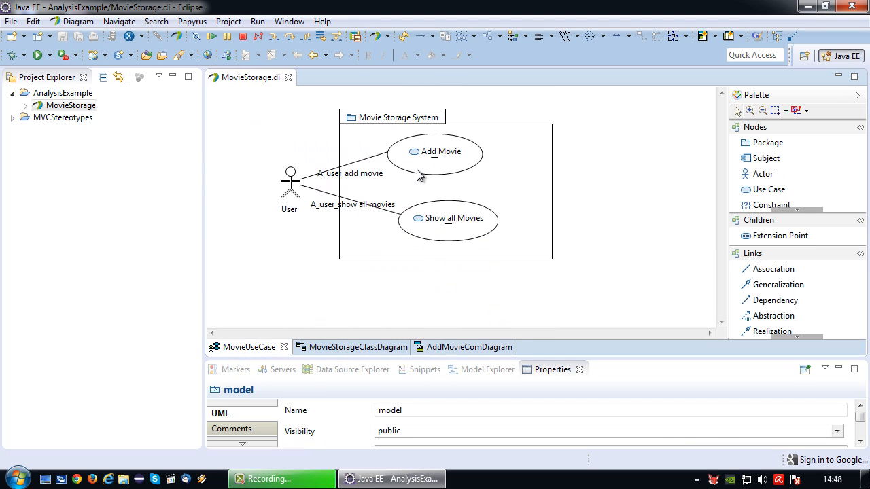
mouse_move(447, 226)
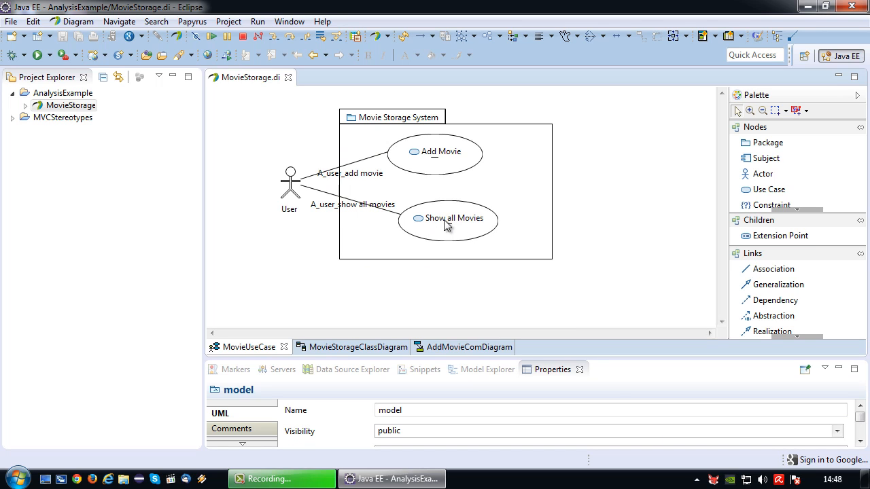
mouse_move(506, 374)
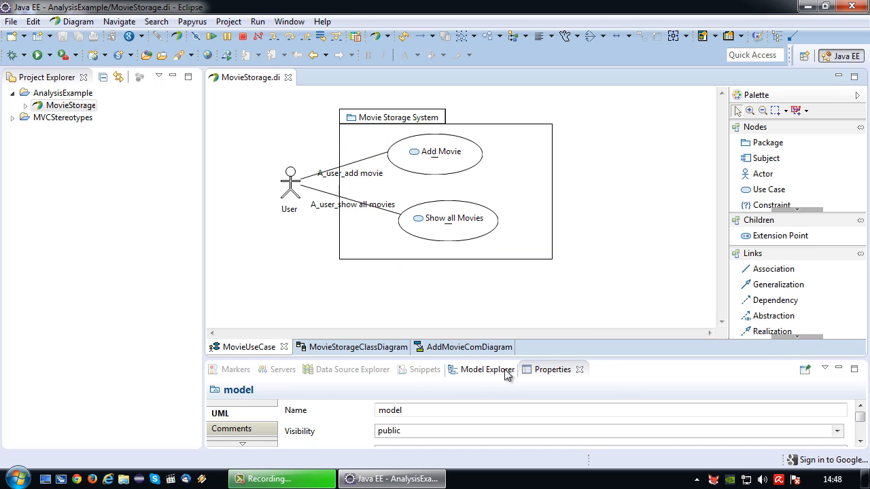
click(484, 370)
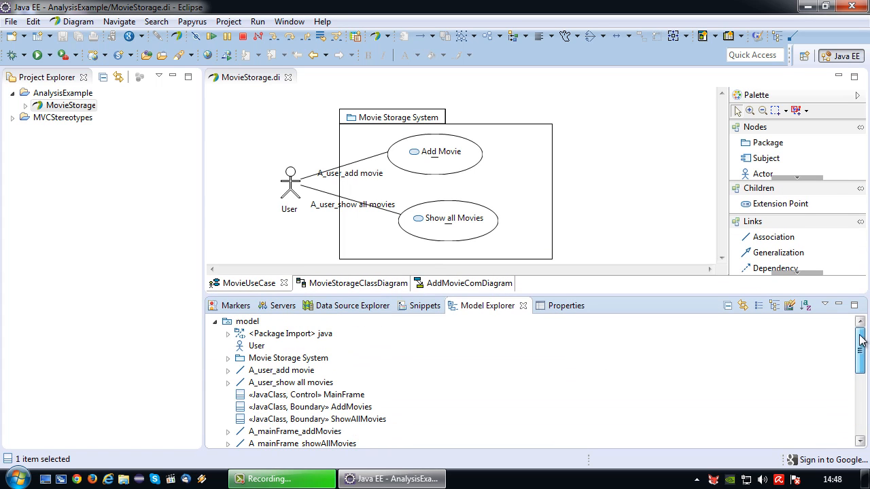
- Create a communication diagram named ShowAllMoviesComDiagram from the model's context menu
right_click(246, 320)
text(ShowAllMoviesComDiagram)
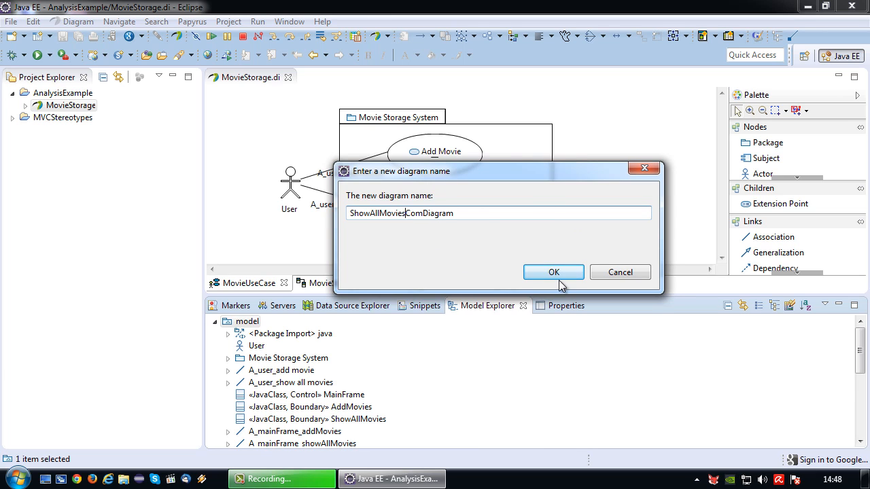
click(553, 272)
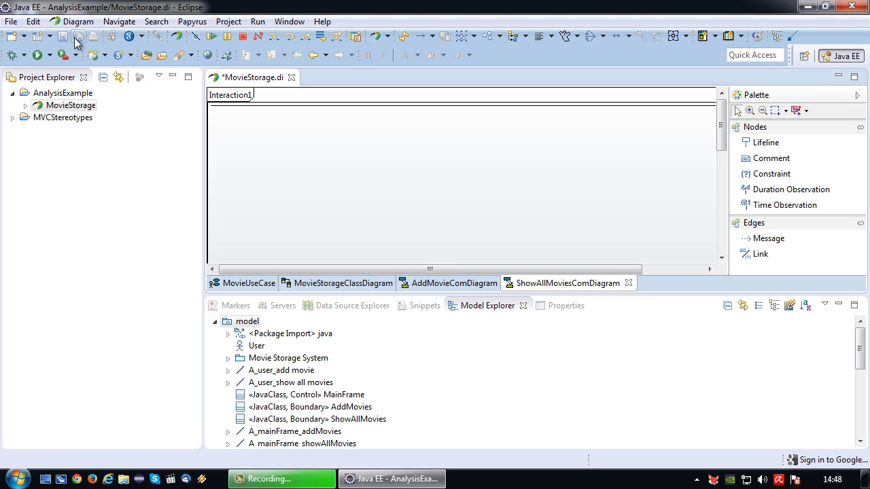
- Rename the Interaction1 frame to 'Show All Movies' in the Properties view
click(78, 36)
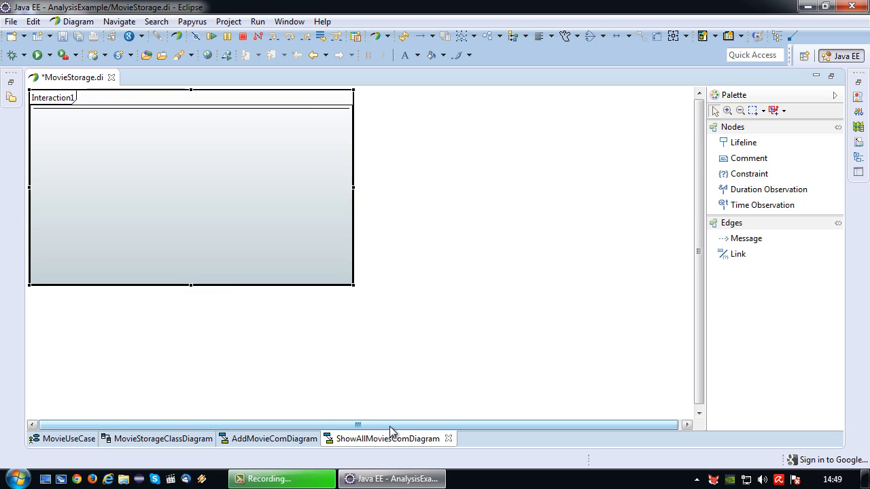
drag(190, 285, 190, 329)
text(Show All Mov)
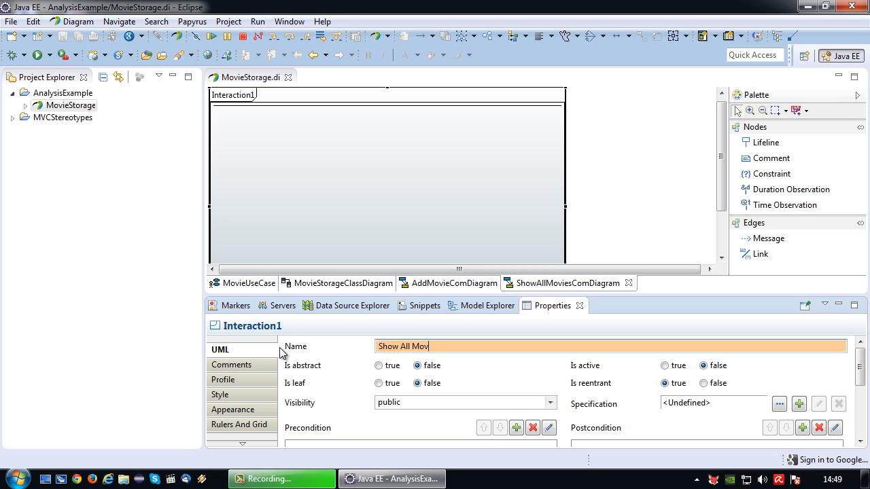
text(ies)
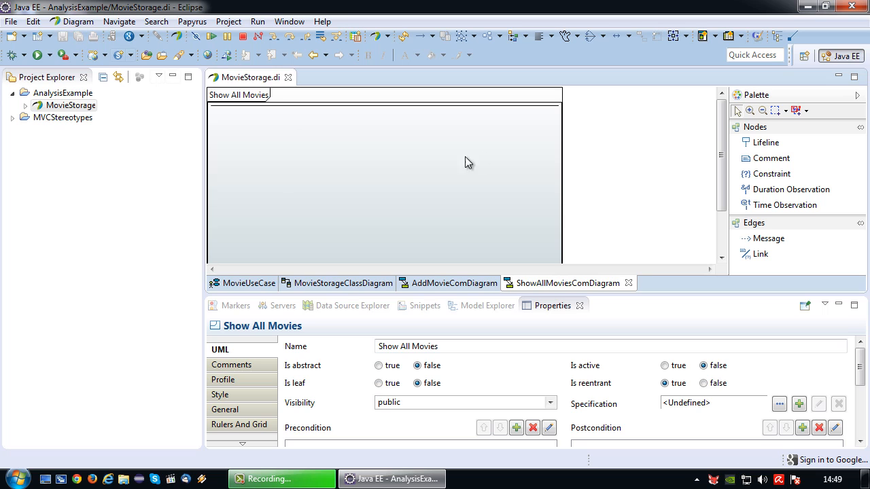
mouse_move(621, 191)
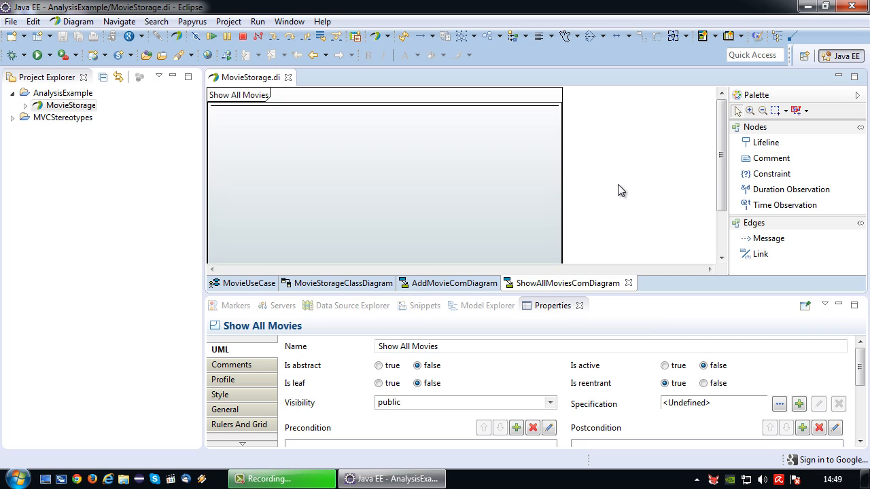
- Drag the ShowAllMovies, MainFrame, Controller and DataStorage classes from Model Explorer onto the diagram
click(487, 305)
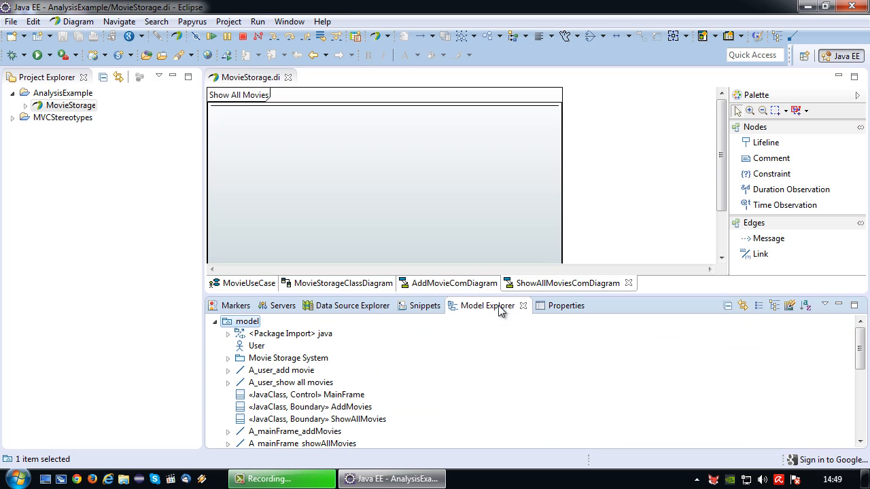
mouse_move(356, 306)
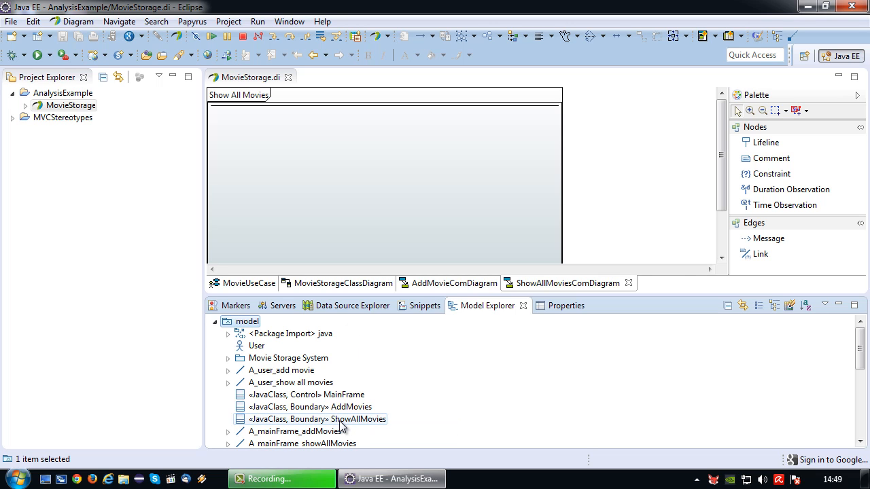
click(314, 419)
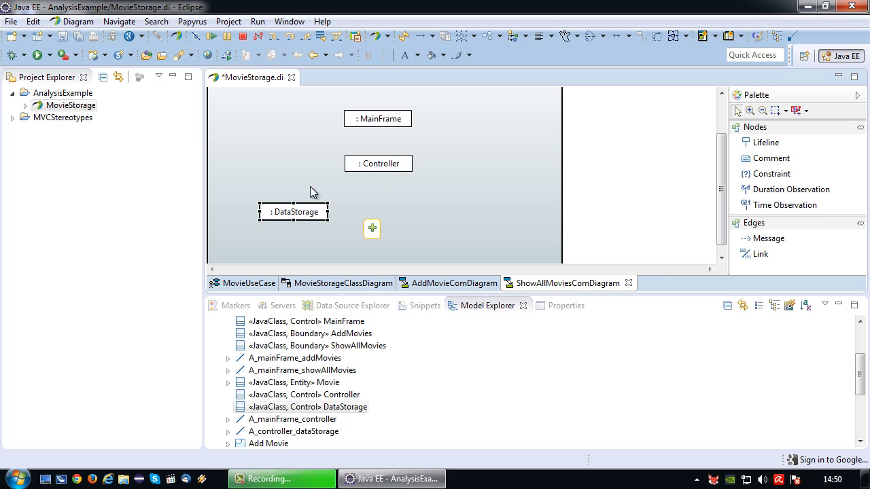
mouse_move(384, 197)
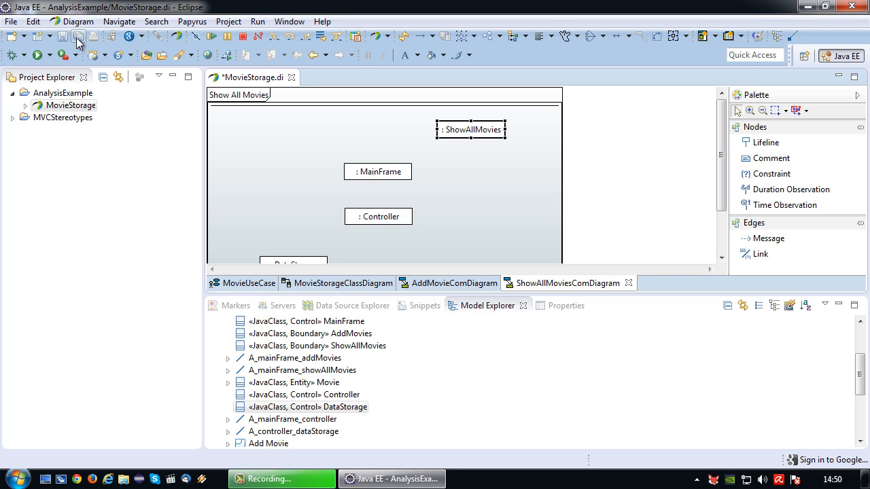
- Save, then name the new ShowAllMovies-to-MainFrame message '2. Show All Movies'
click(75, 43)
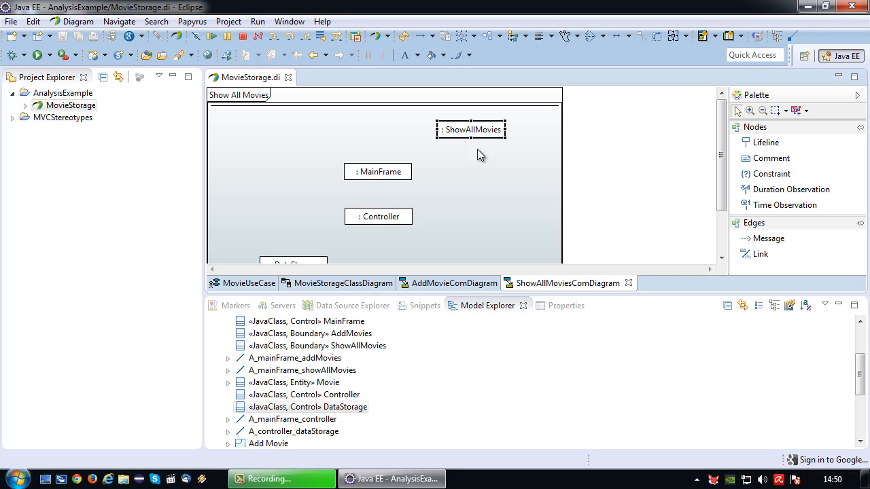
mouse_move(335, 272)
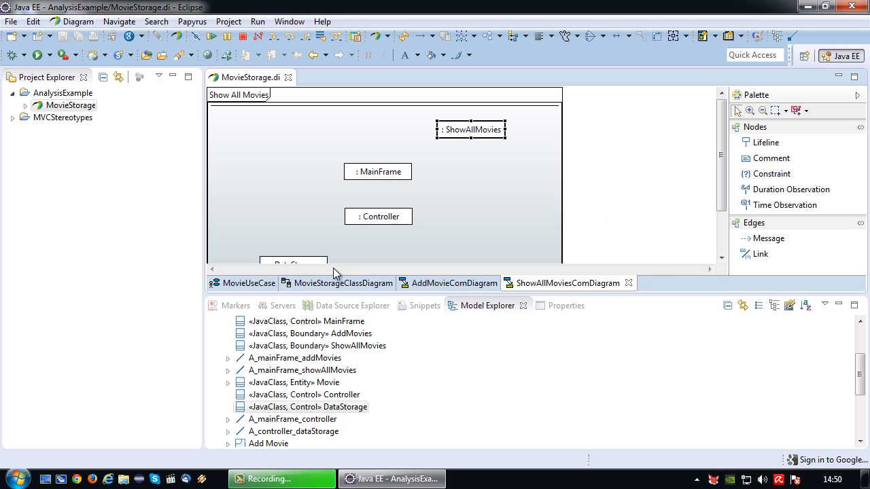
mouse_move(698, 178)
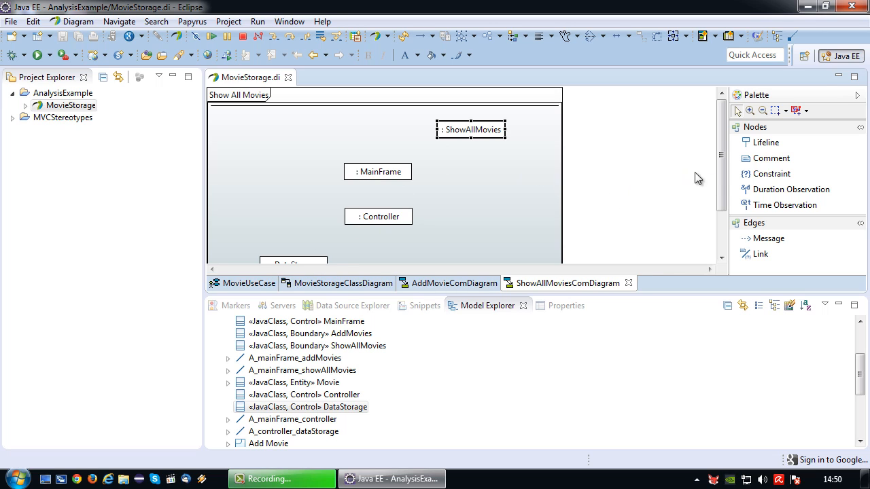
mouse_move(772, 173)
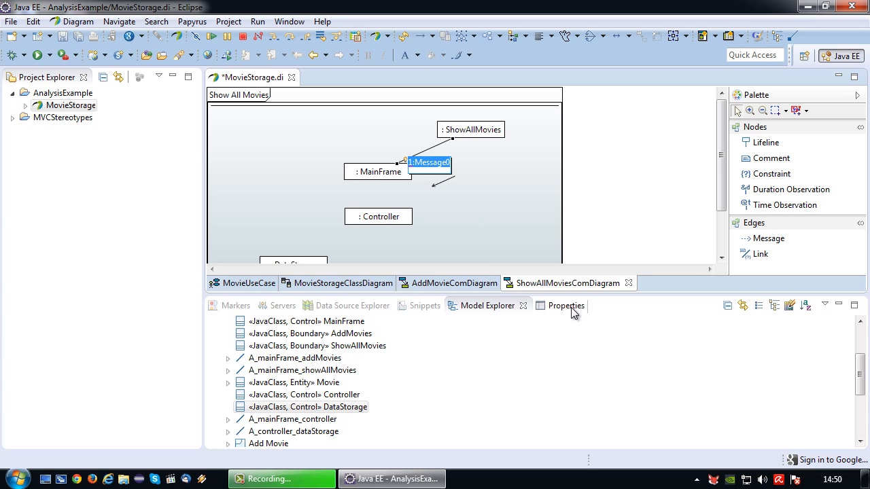
click(565, 305)
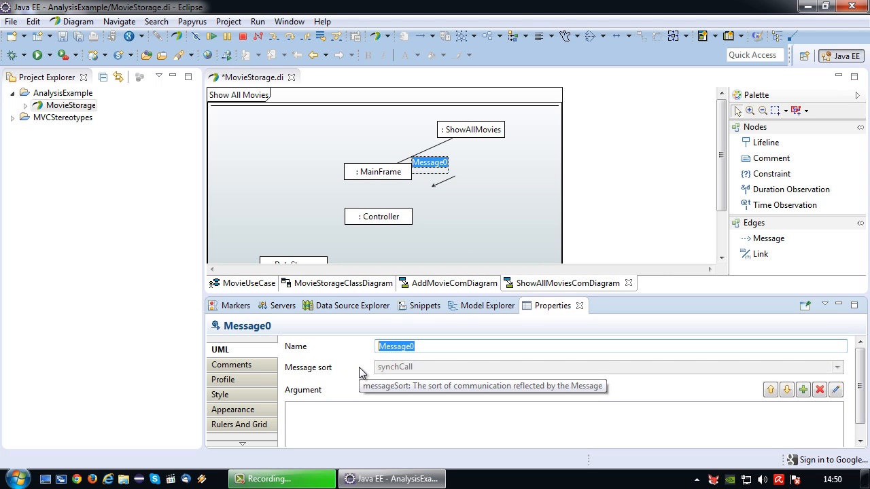
text(2,)
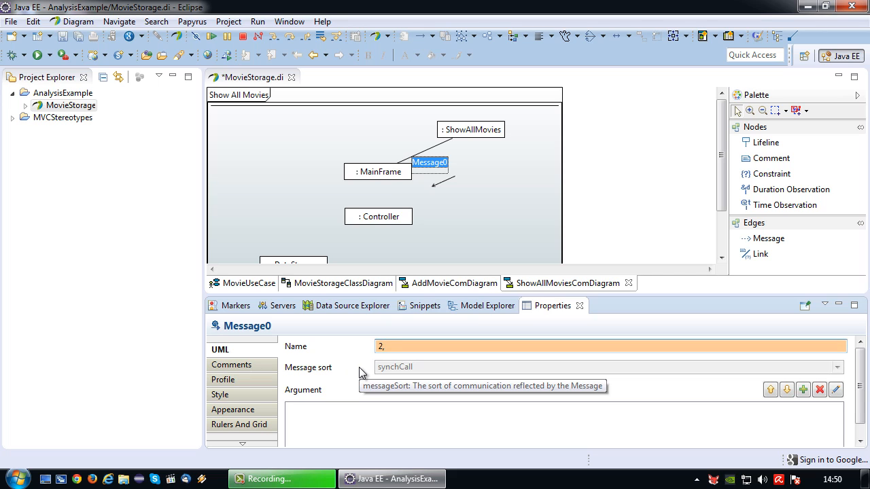
text(. Show All Movies)
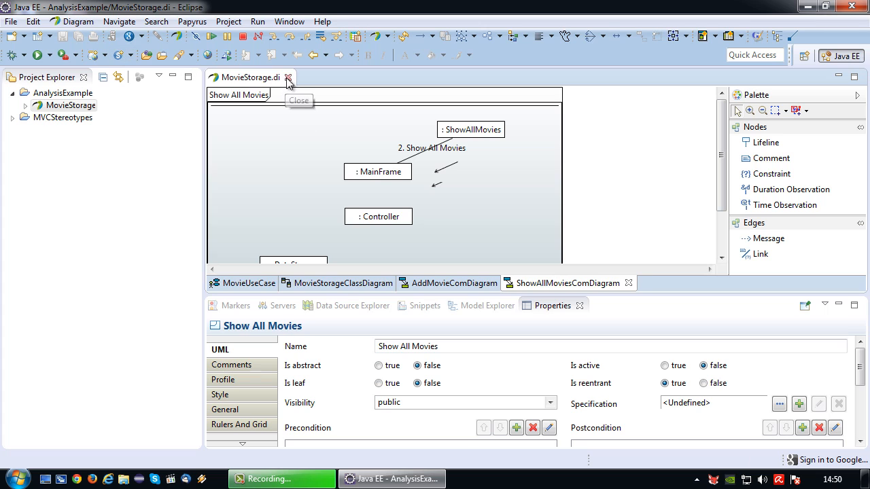
- Close the MovieStorage.di editor and reopen MovieStorage from Project Explorer
click(289, 78)
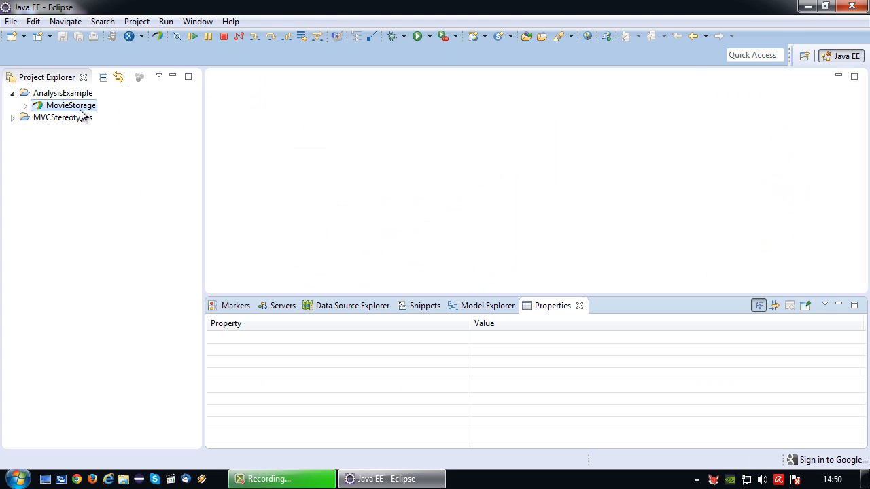
double_click(67, 105)
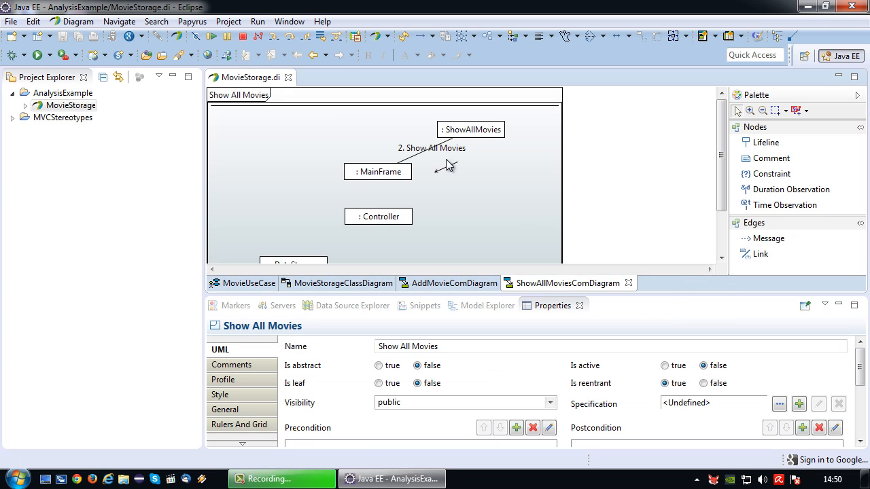
mouse_move(516, 182)
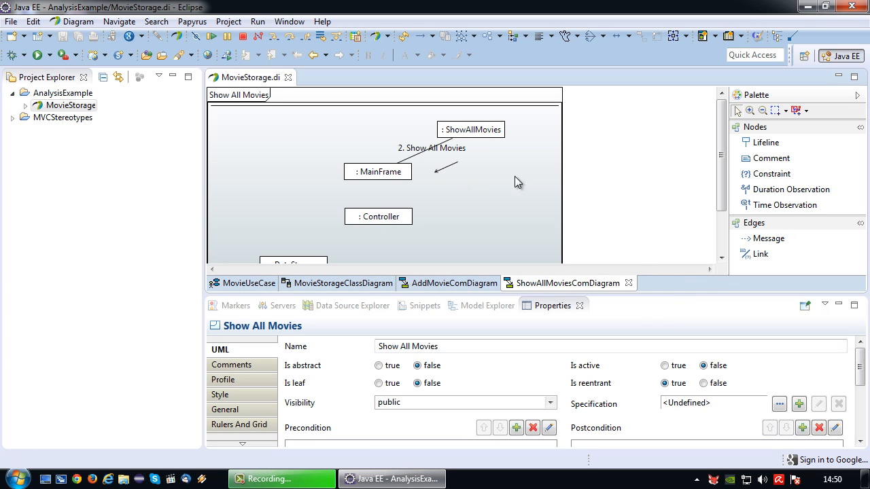
mouse_move(458, 132)
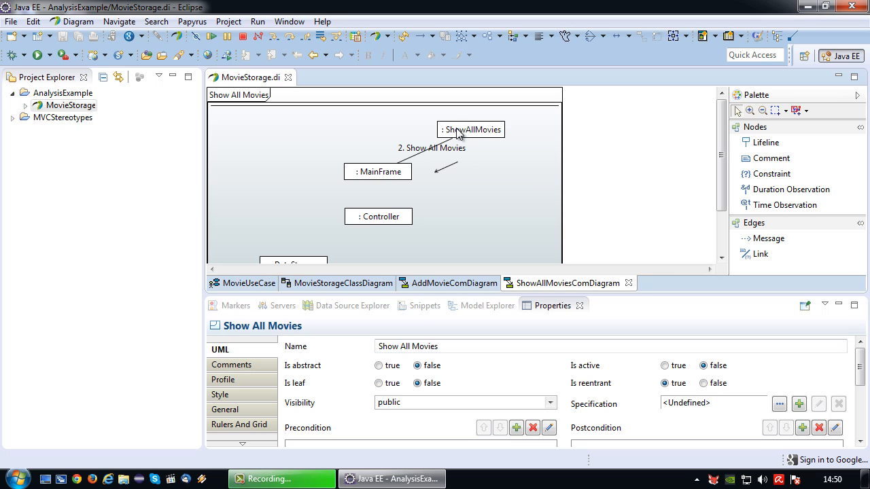
mouse_move(371, 181)
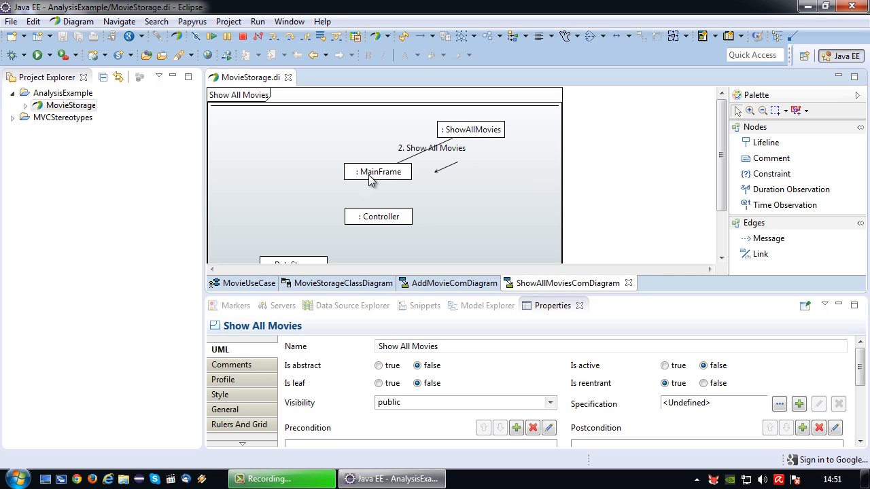
mouse_move(435, 200)
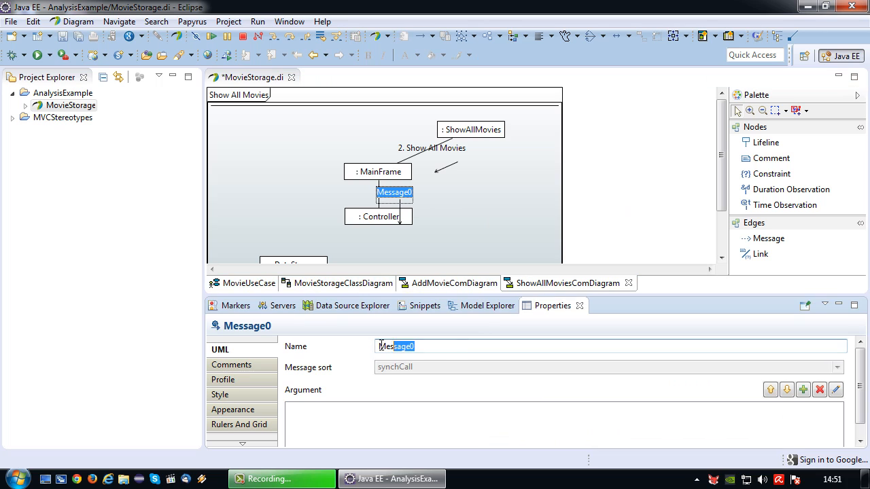
- Name the MainFrame-Controller message 2.1 and the Controller-DataStorage message 2.2
text(2.1. Show All Movies)
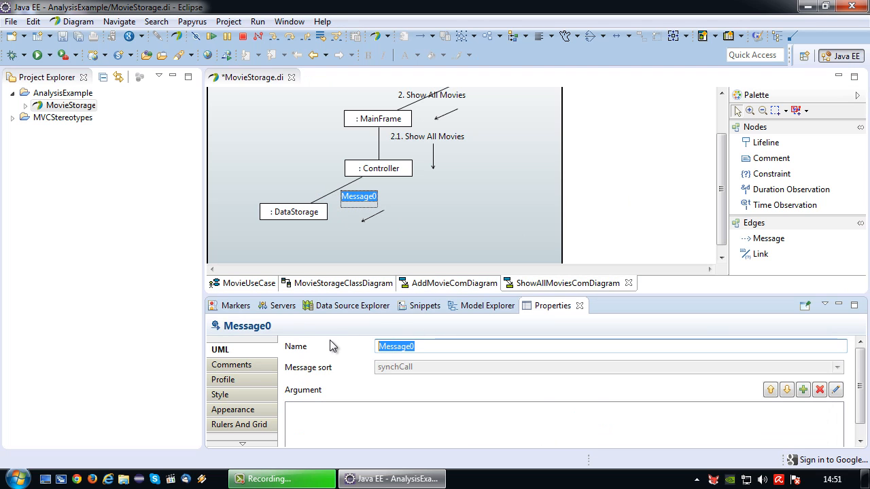
text(2.2. Retrieve All Movies)
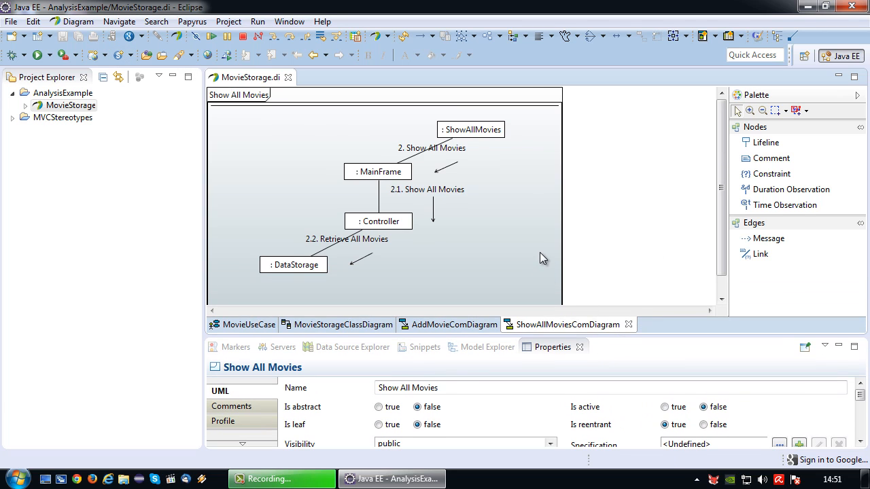
- Reposition the 2, 2.1 and 2.2 message labels next to their links
click(427, 148)
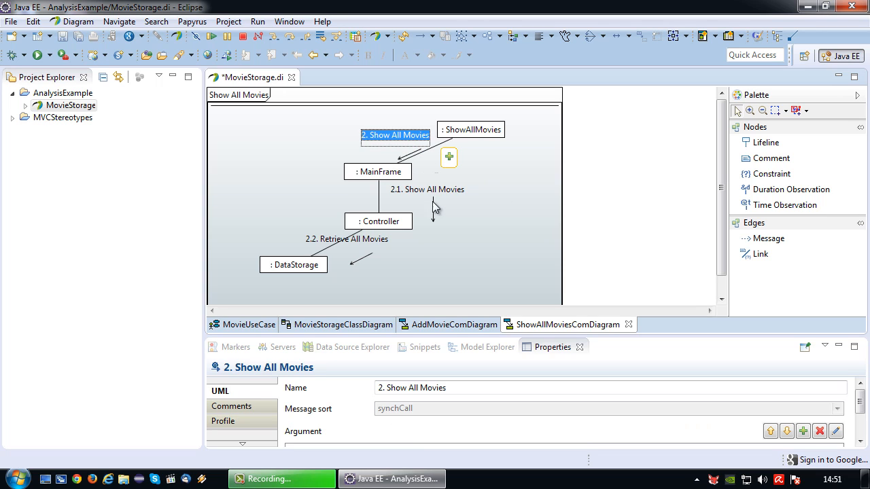
click(426, 190)
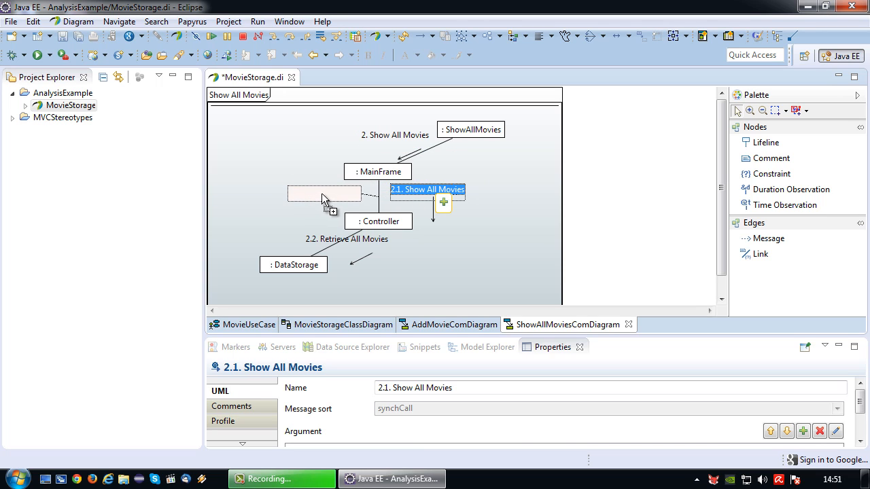
drag(427, 190, 323, 189)
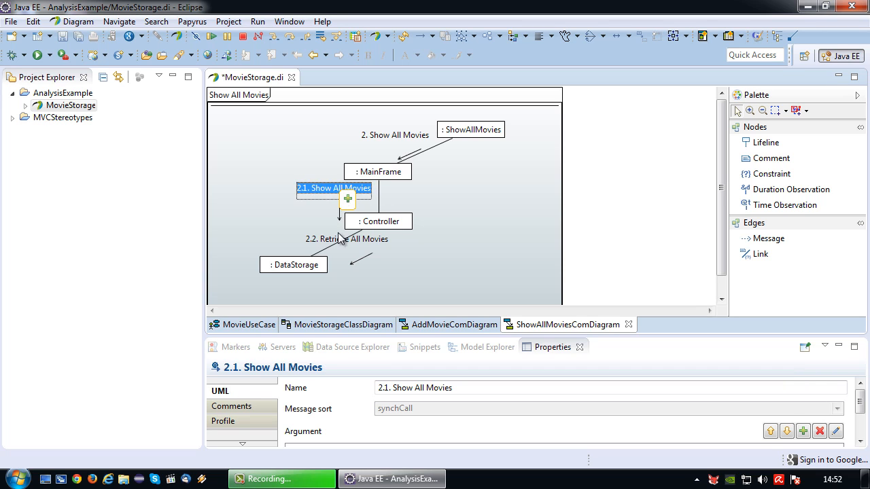
click(324, 238)
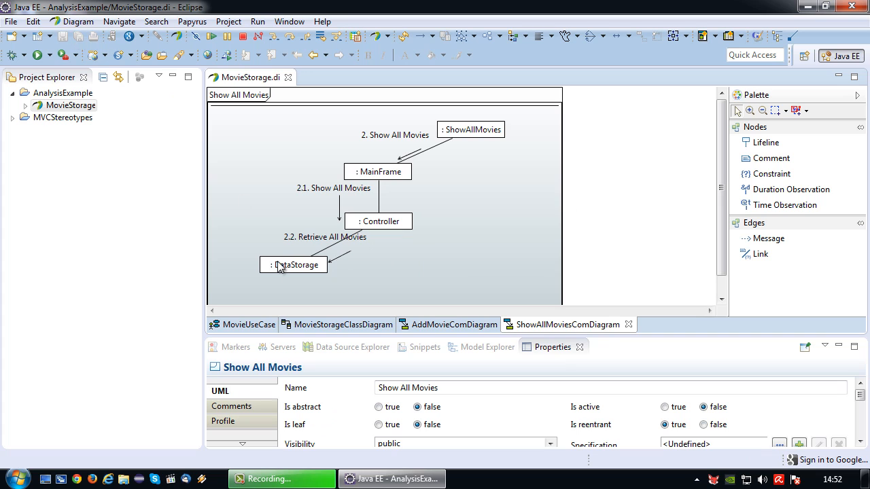
mouse_move(463, 325)
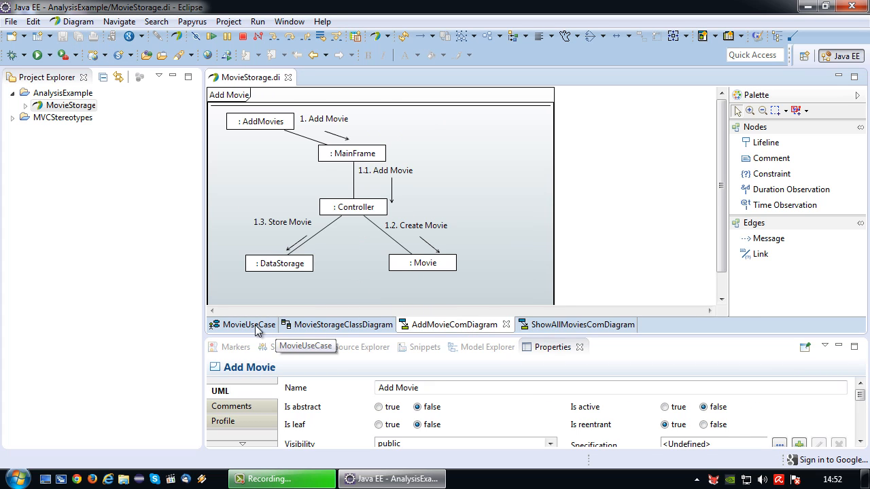
- View MovieUseCase, then MovieStorageClassDiagram, then return to the MovieUseCase diagram
click(248, 325)
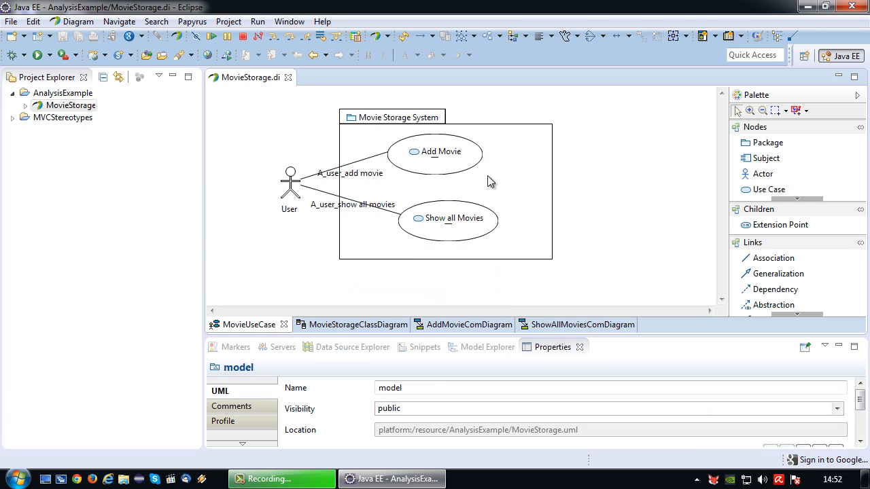
click(356, 324)
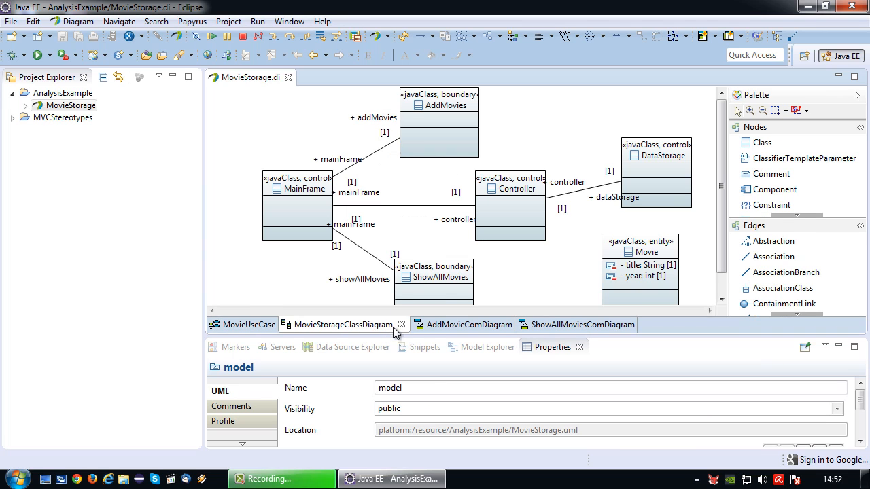
click(246, 324)
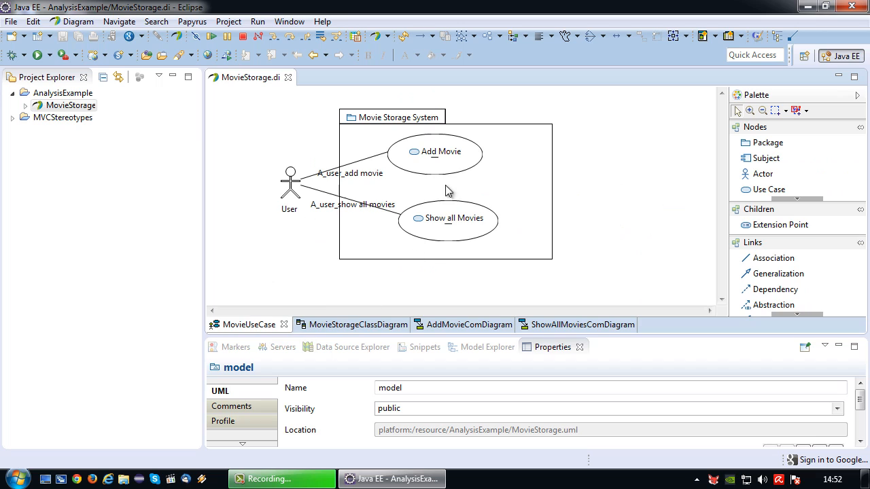
mouse_move(523, 245)
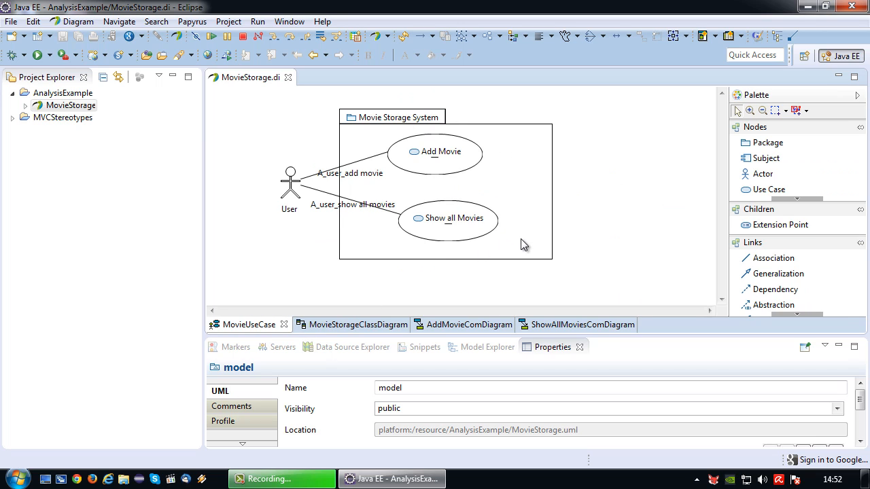
mouse_move(629, 240)
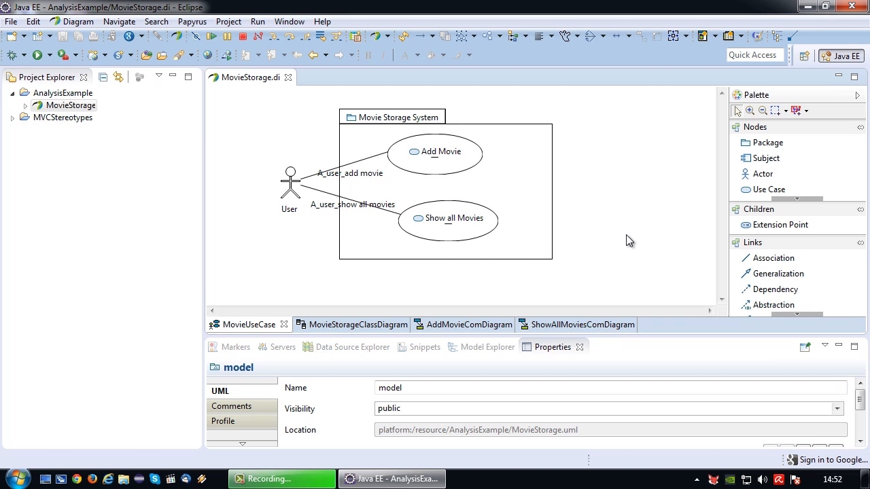